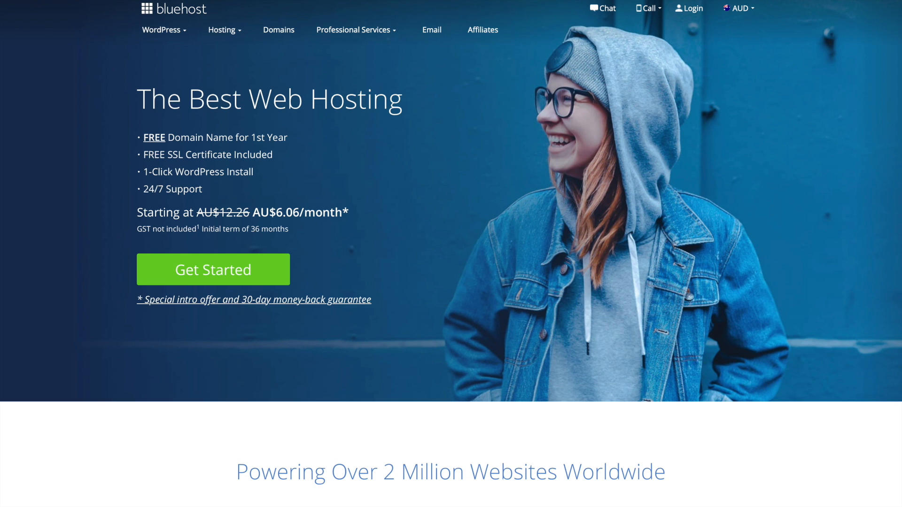
{"action": "mouse_move", "coordinate": [445, 255]}
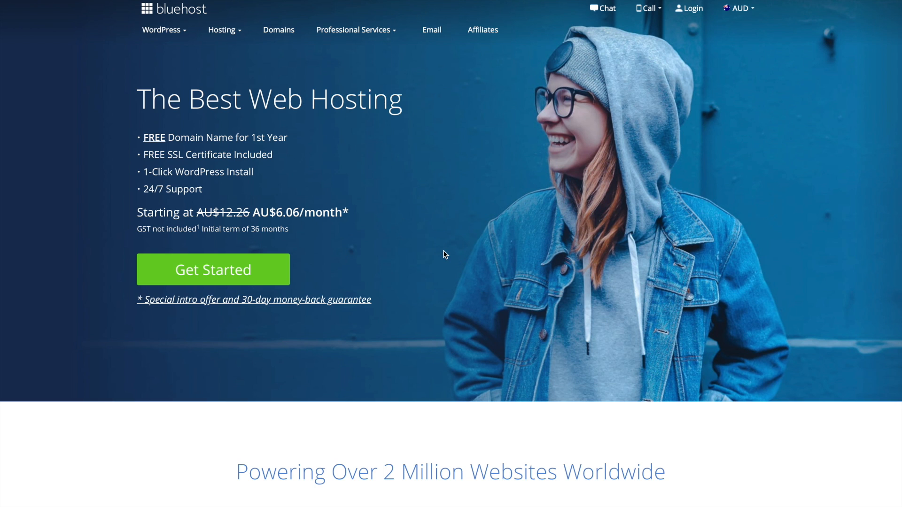
{"action": "mouse_move", "coordinate": [223, 274]}
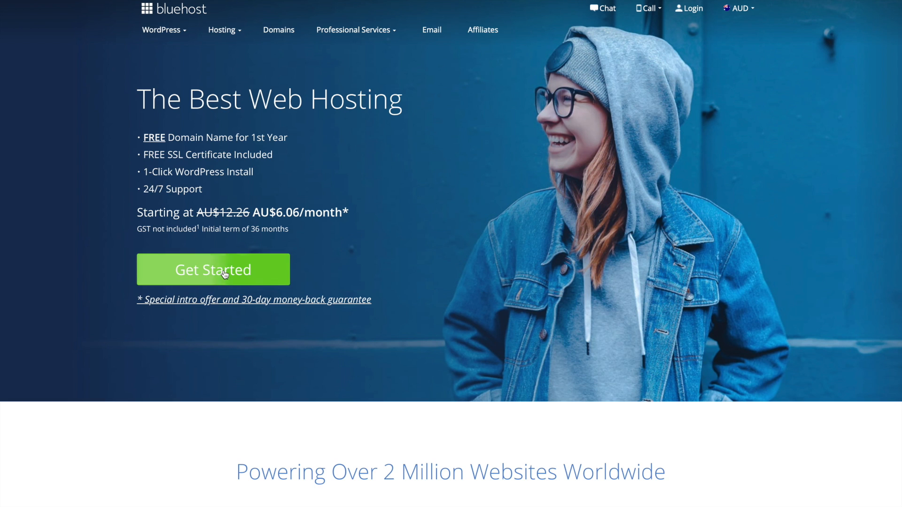
Step: Start web hosting signup from the Bluehost homepage's Get Started button
{"action": "left_click", "coordinate": [212, 269]}
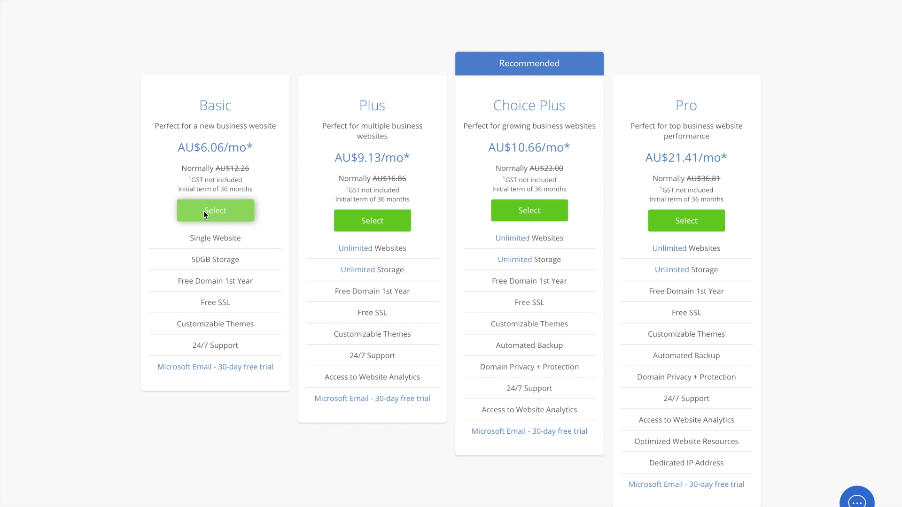
Step: Choose the Basic plan and confirm the new domain bodiedavison.com is available
{"action": "left_click", "coordinate": [215, 210]}
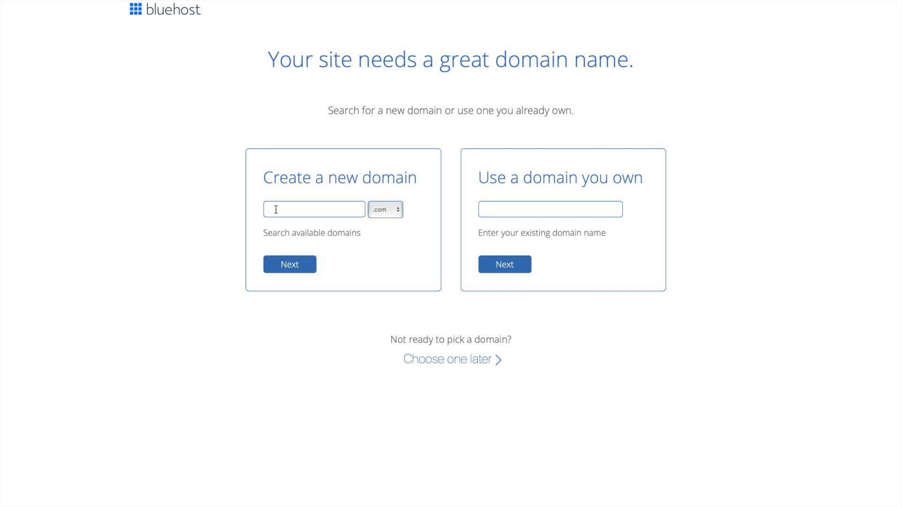
{"action": "type", "text": "bodiedavison"}
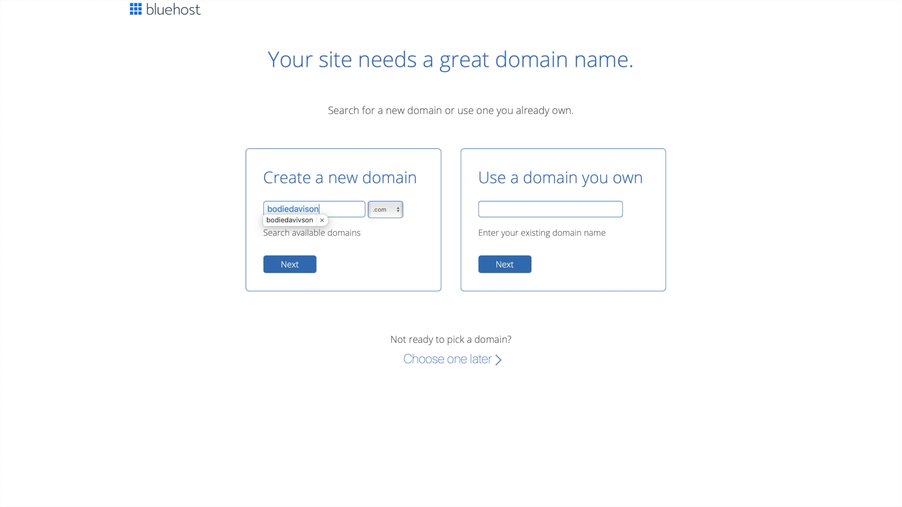
{"action": "mouse_move", "coordinate": [290, 264]}
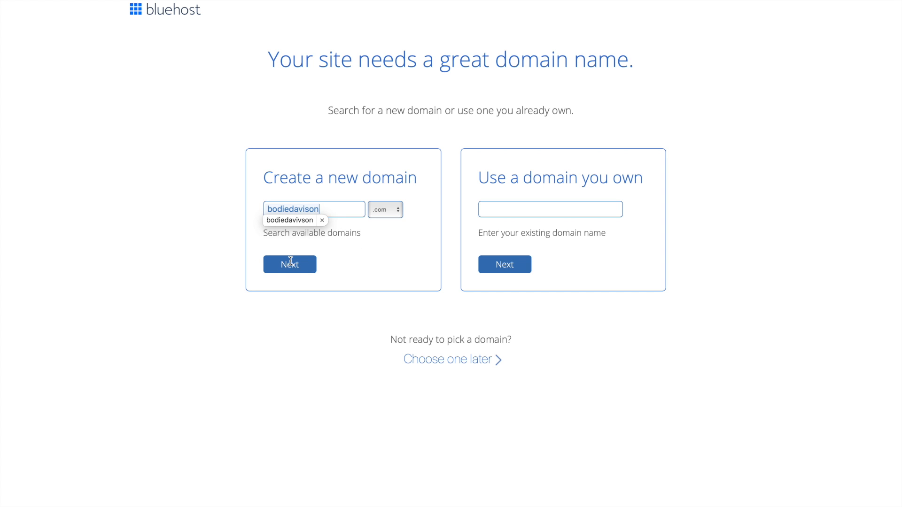
{"action": "left_click", "coordinate": [289, 221]}
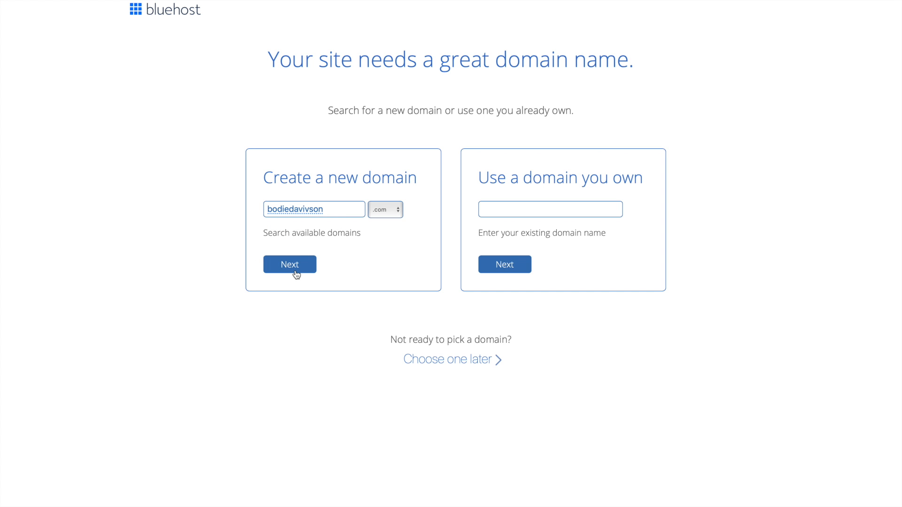
{"action": "mouse_move", "coordinate": [245, 218]}
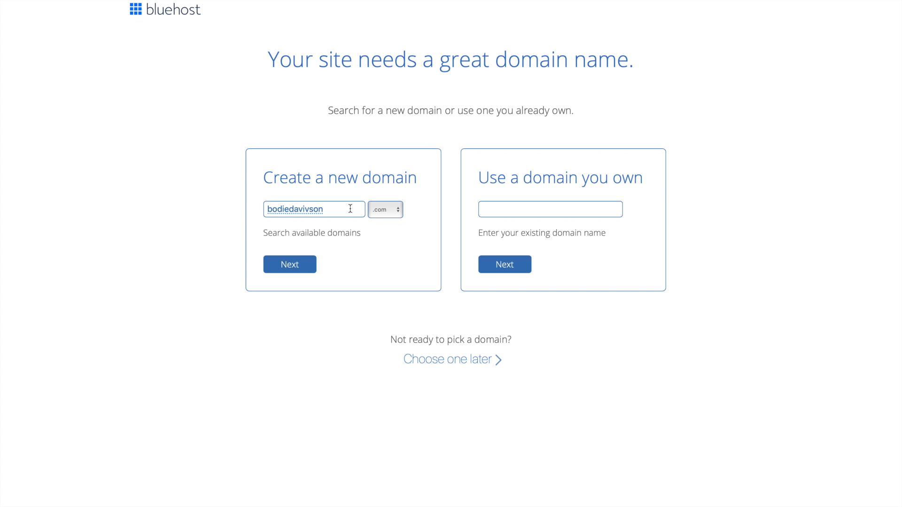
{"action": "left_click", "coordinate": [290, 264]}
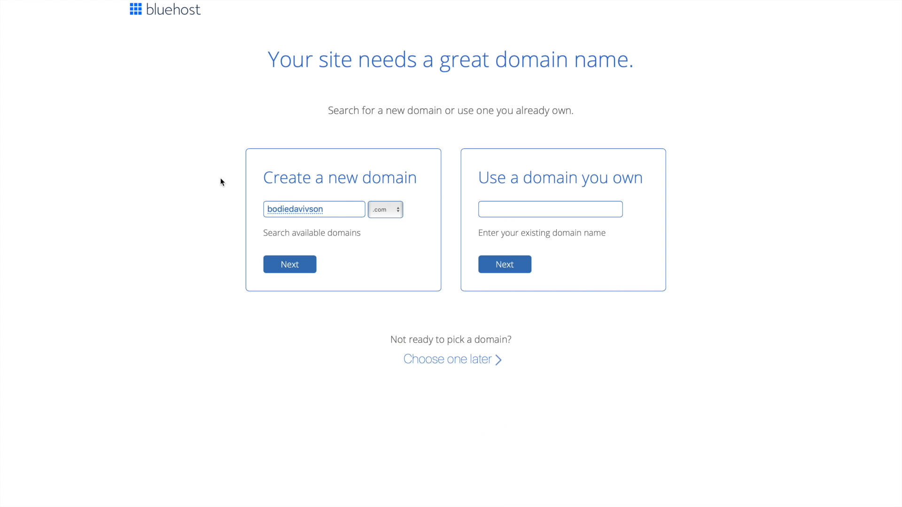
{"action": "mouse_move", "coordinate": [309, 208]}
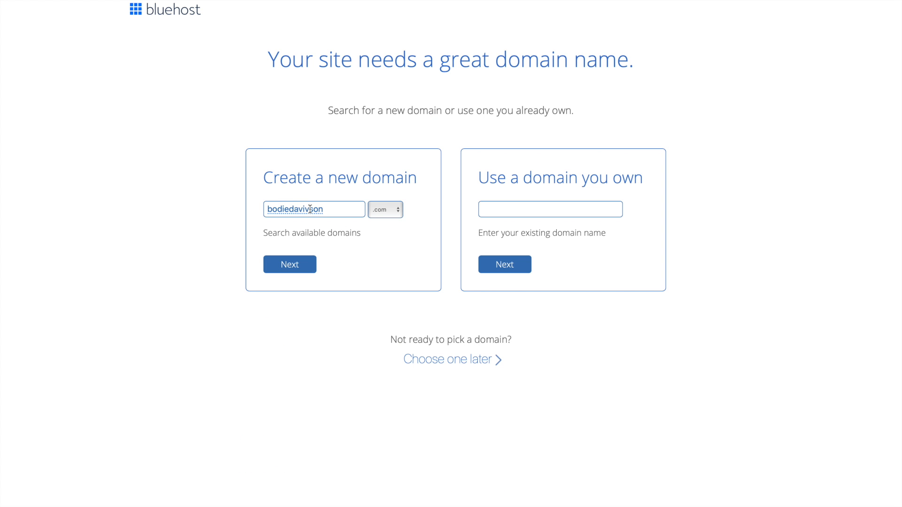
{"action": "key", "text": "Backspace"}
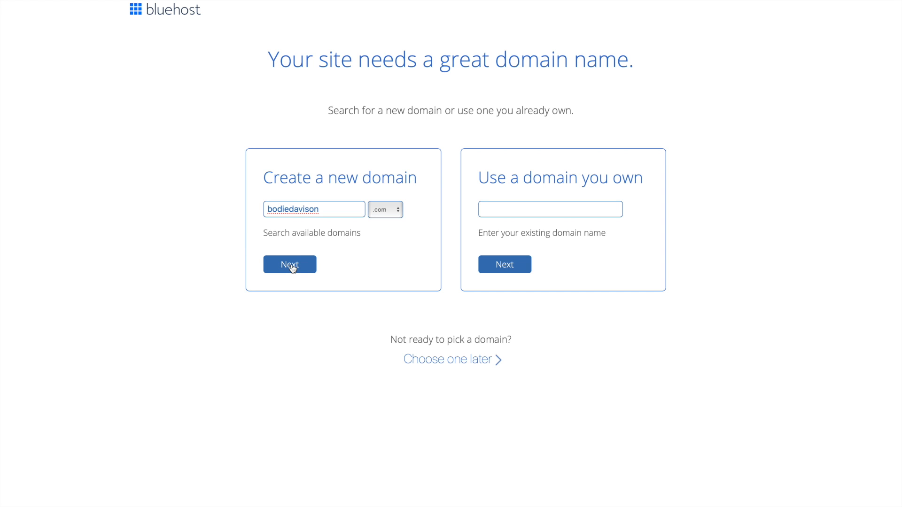
{"action": "left_click", "coordinate": [289, 264]}
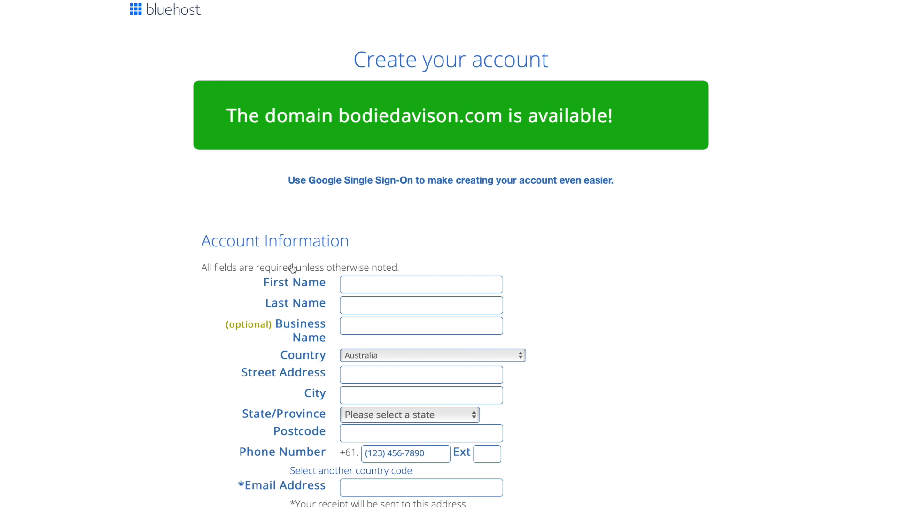
{"action": "left_click", "coordinate": [451, 180]}
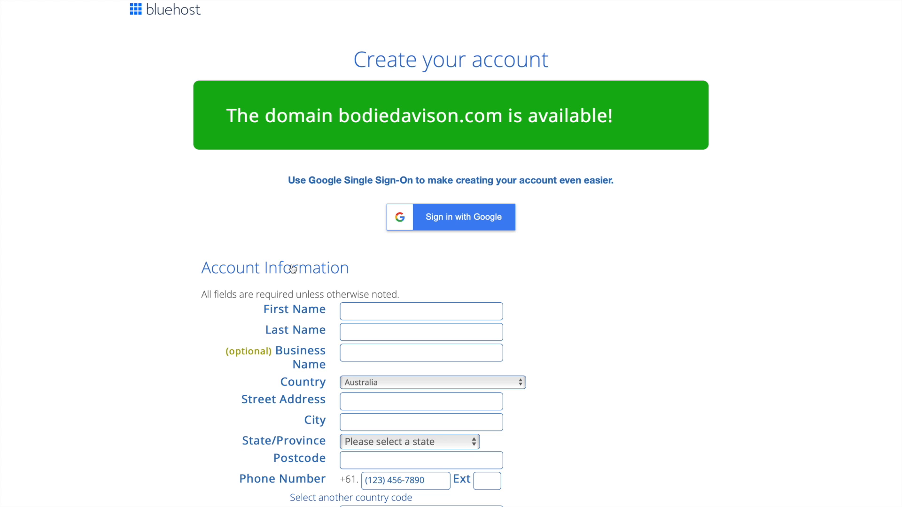
{"action": "scroll", "scroll_direction": "down", "scroll_amount": 3}
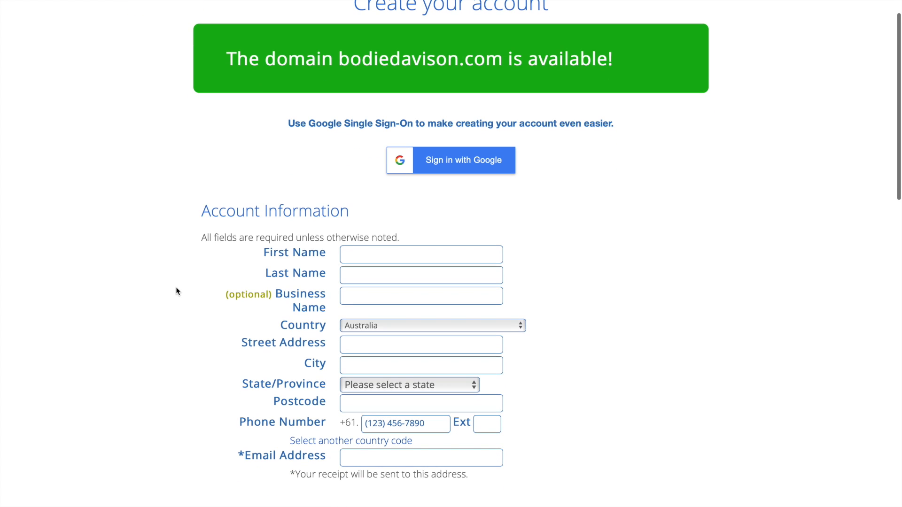
{"action": "mouse_move", "coordinate": [205, 207]}
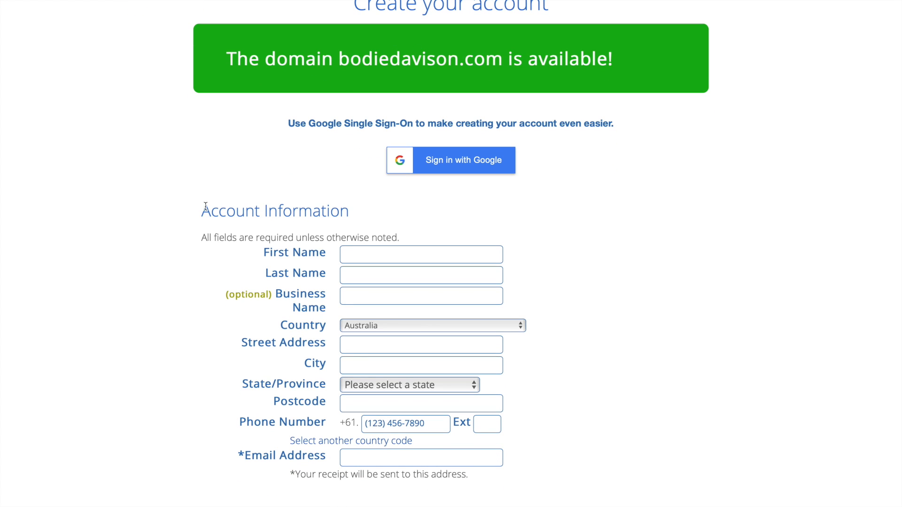
{"action": "scroll", "scroll_direction": "down", "scroll_amount": 3}
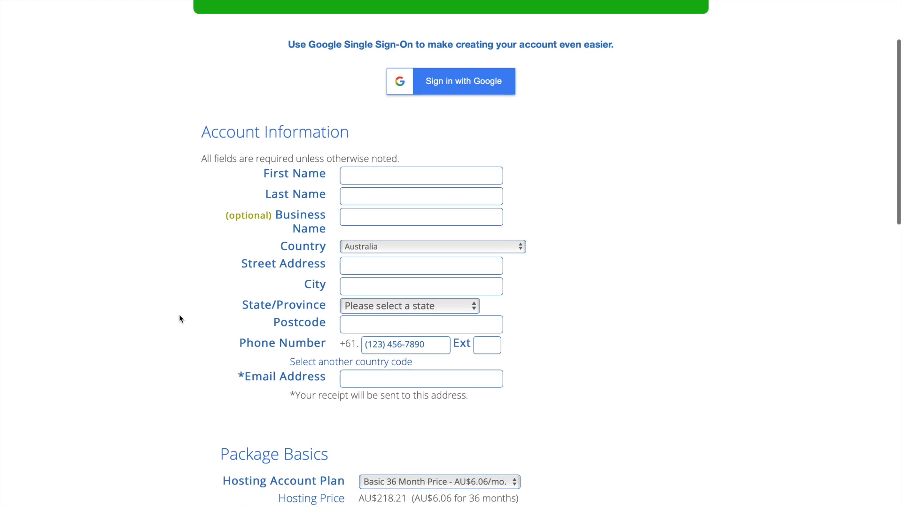
{"action": "scroll", "scroll_direction": "down", "scroll_amount": 3}
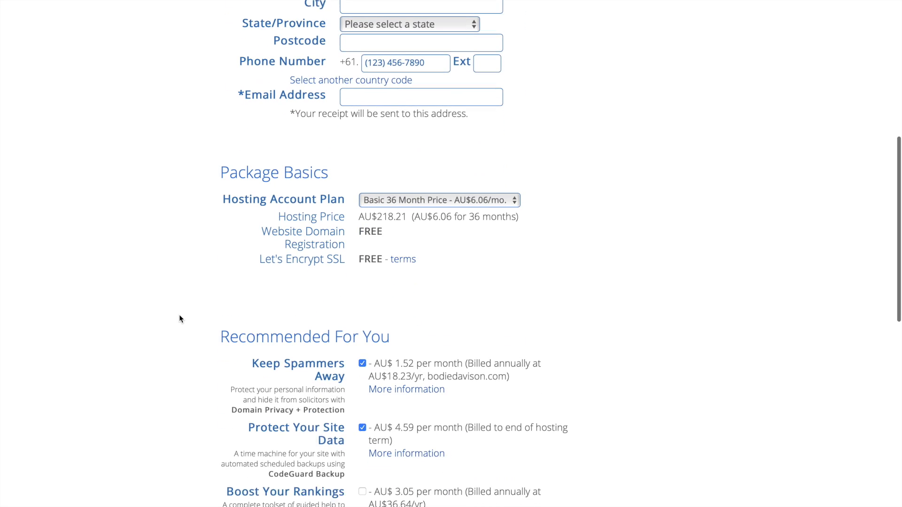
{"action": "scroll", "scroll_direction": "down", "scroll_amount": 3}
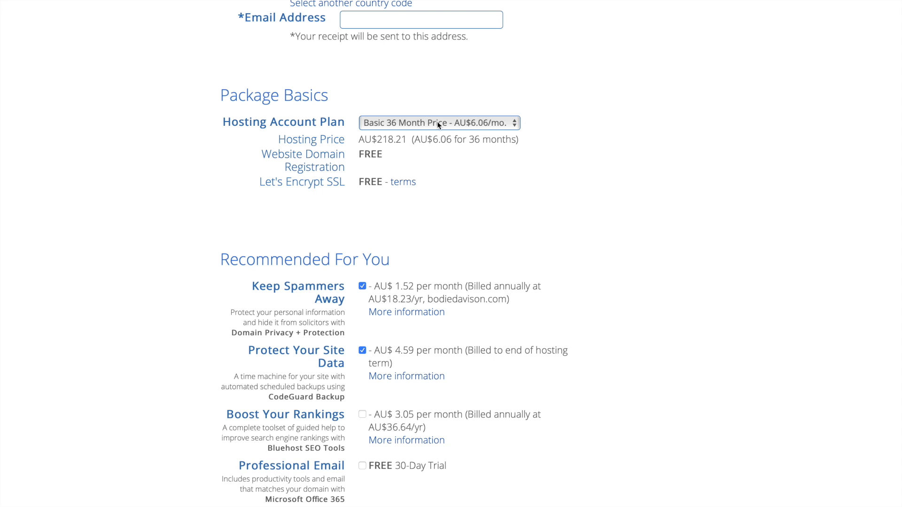
{"action": "mouse_move", "coordinate": [476, 135]}
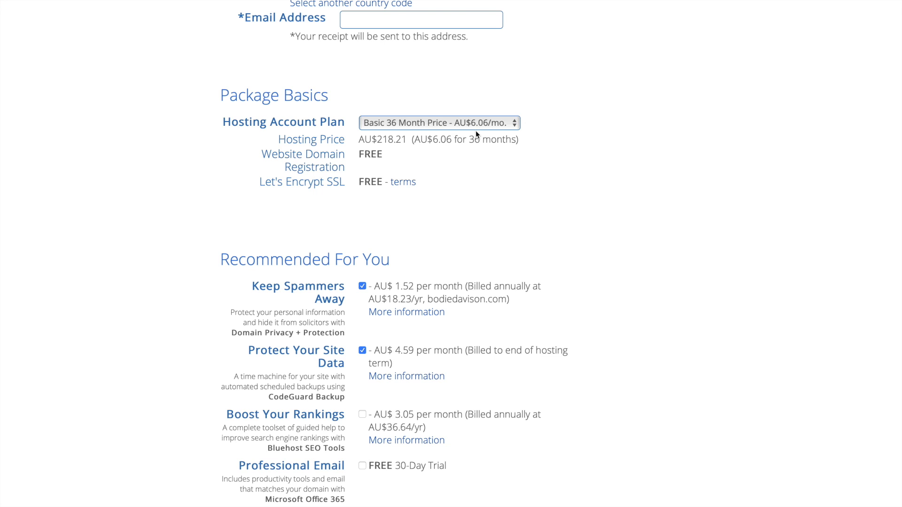
{"action": "mouse_move", "coordinate": [190, 307]}
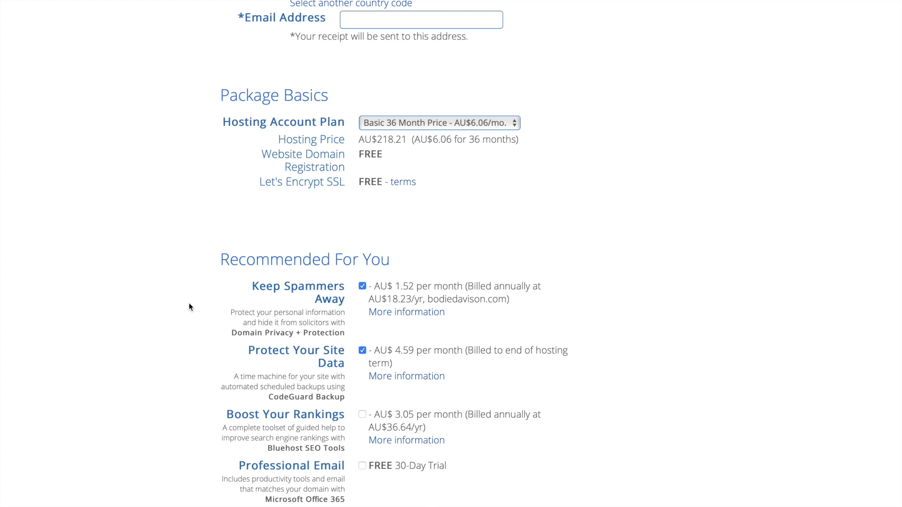
{"action": "scroll", "scroll_direction": "down", "scroll_amount": 3}
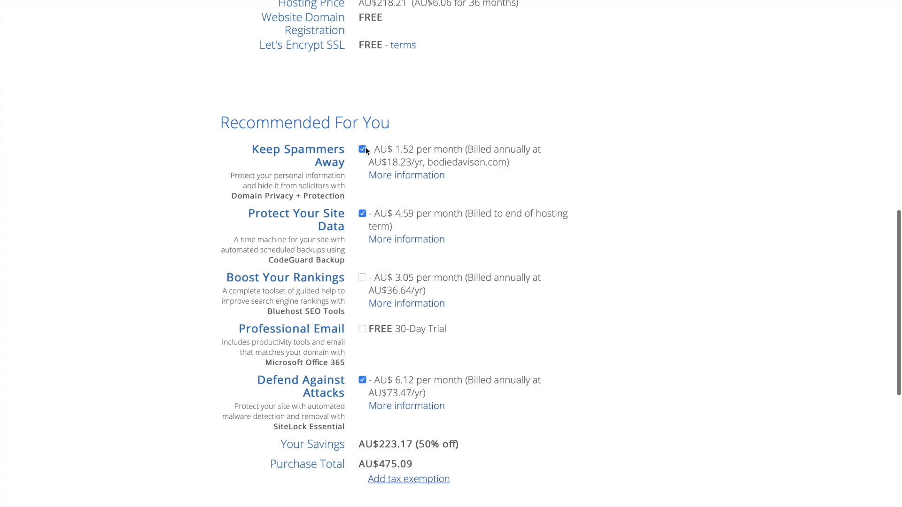
Step: Untick Domain Privacy + Protection and confirm turning it off, bringing the total to AU$218.21
{"action": "left_click", "coordinate": [362, 149]}
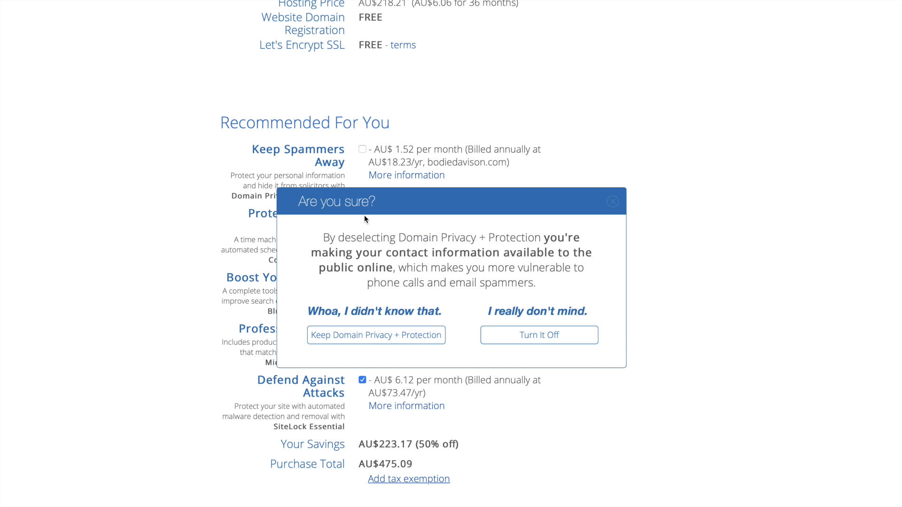
{"action": "mouse_move", "coordinate": [538, 335]}
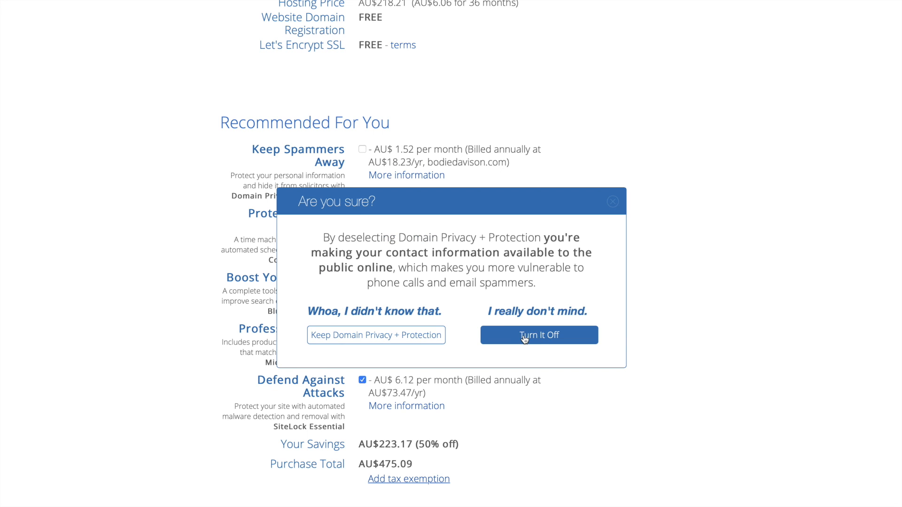
{"action": "mouse_move", "coordinate": [470, 272]}
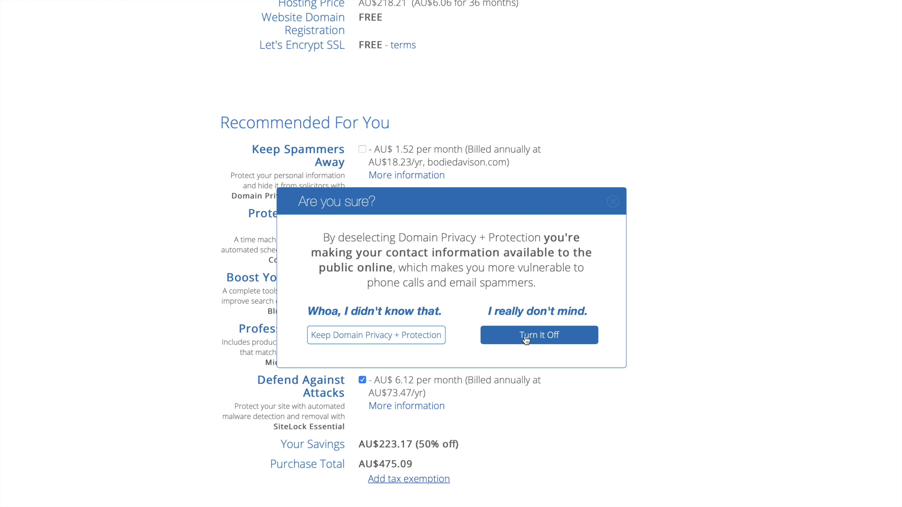
{"action": "left_click", "coordinate": [539, 335]}
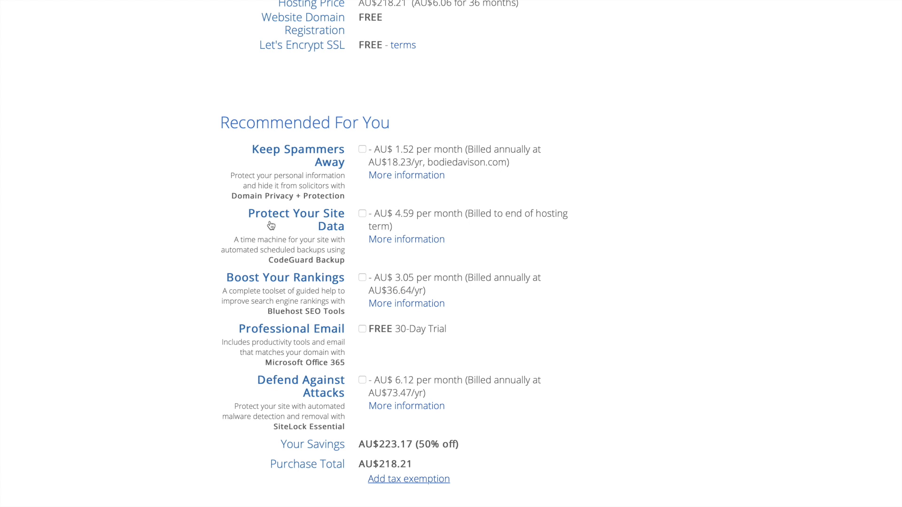
{"action": "scroll", "scroll_direction": "down", "scroll_amount": 3}
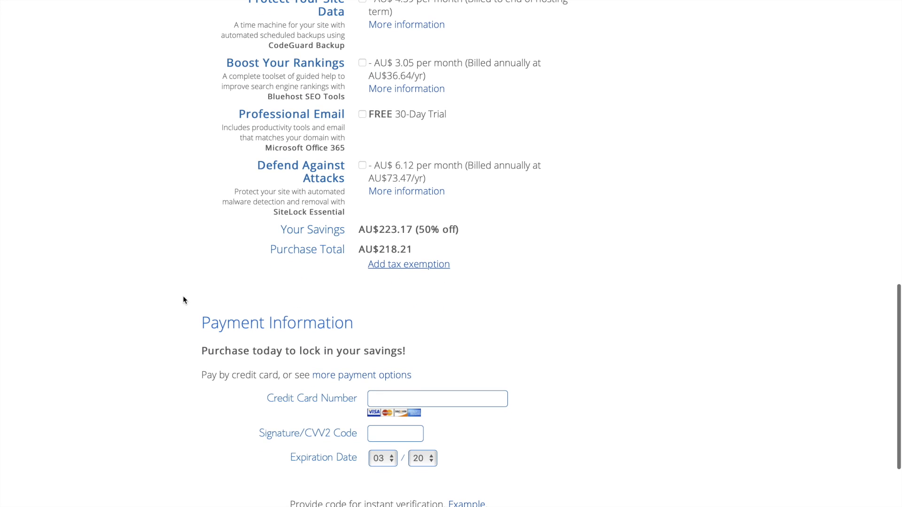
{"action": "scroll", "scroll_direction": "down", "scroll_amount": 3}
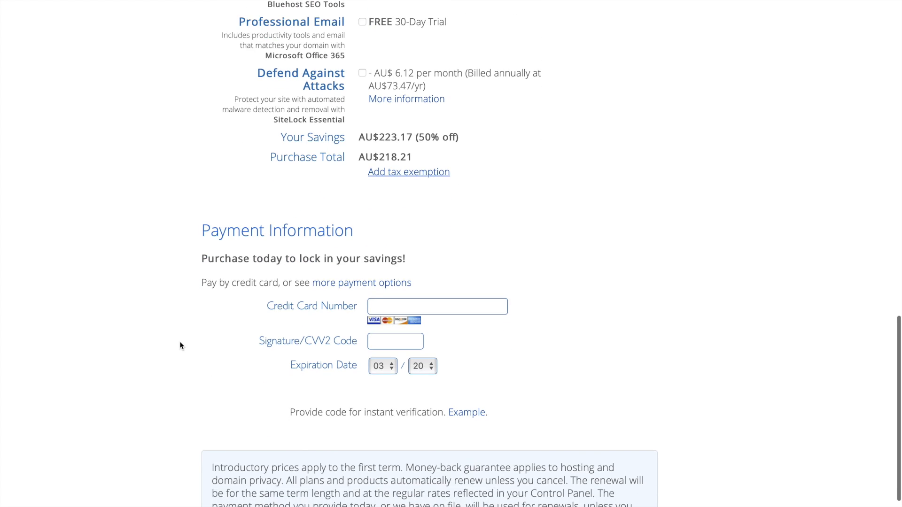
{"action": "scroll", "scroll_direction": "down", "scroll_amount": 3}
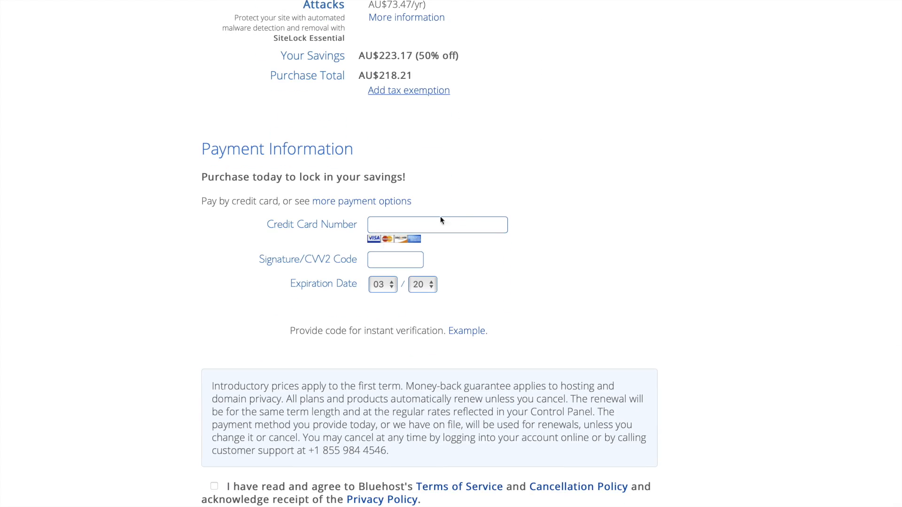
{"action": "mouse_move", "coordinate": [176, 312]}
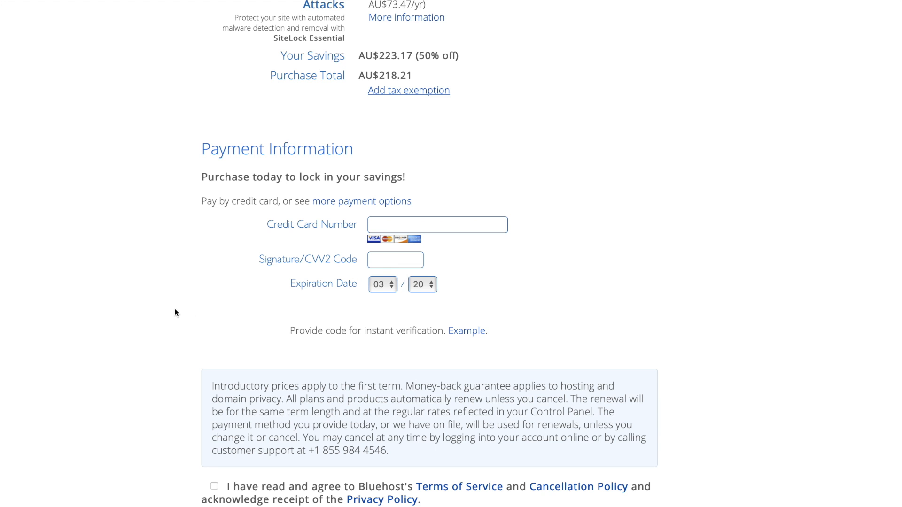
{"action": "scroll", "scroll_direction": "down", "scroll_amount": 3}
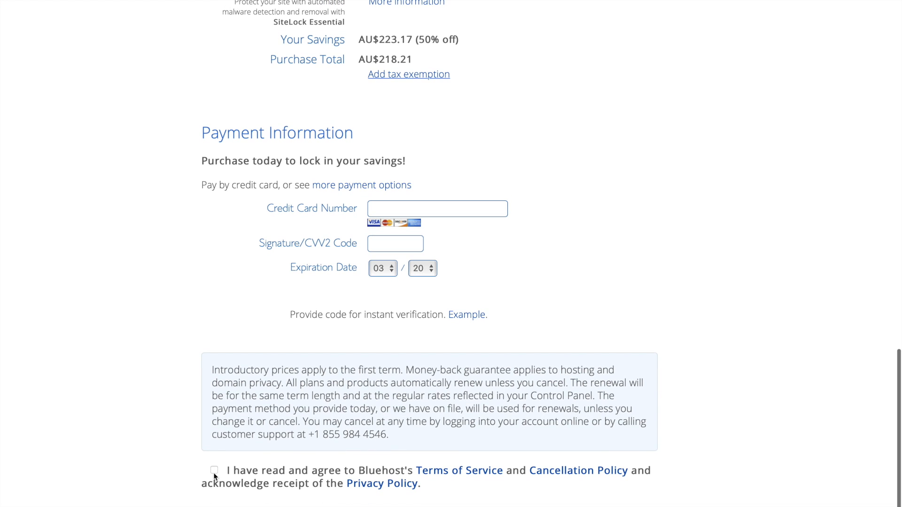
{"action": "scroll", "scroll_direction": "up", "scroll_amount": 3}
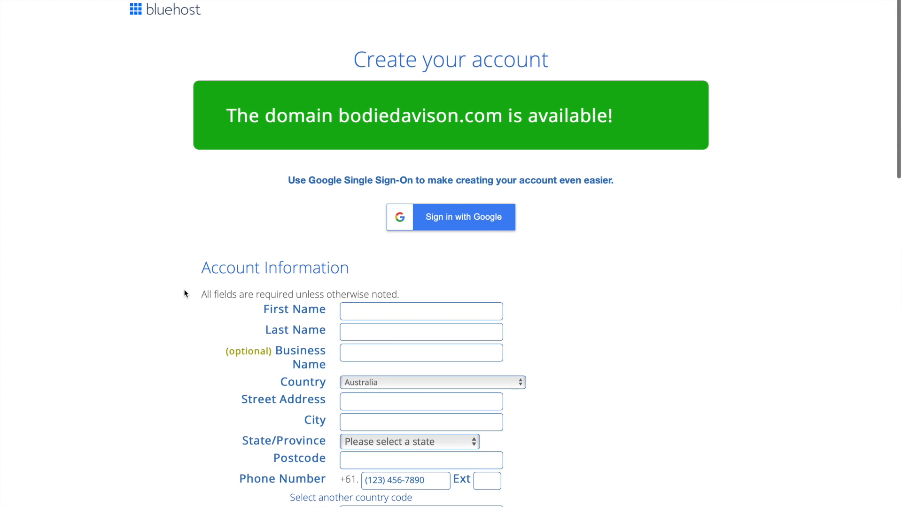
{"action": "scroll", "scroll_direction": "down", "scroll_amount": 3}
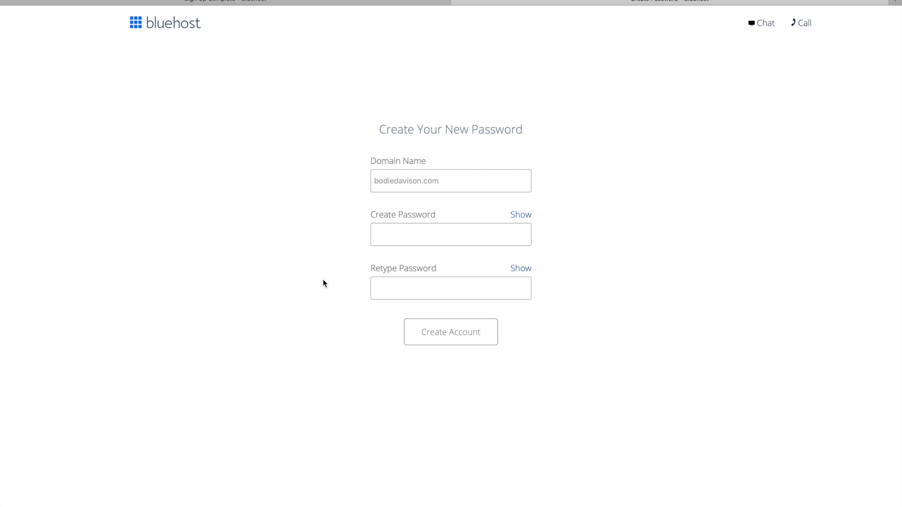
{"action": "mouse_move", "coordinate": [362, 257]}
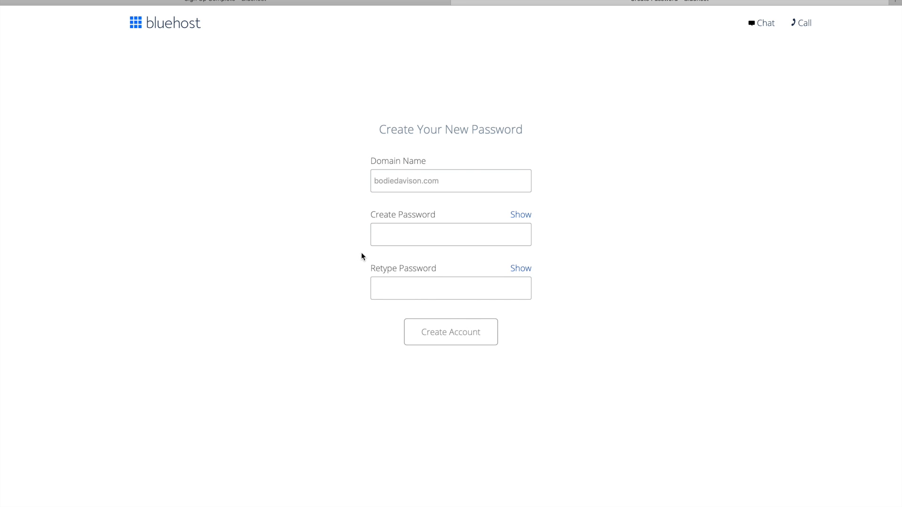
Step: Enter and retype the account password, accept the privacy policy, and create the account
{"action": "type", "text": "a"}
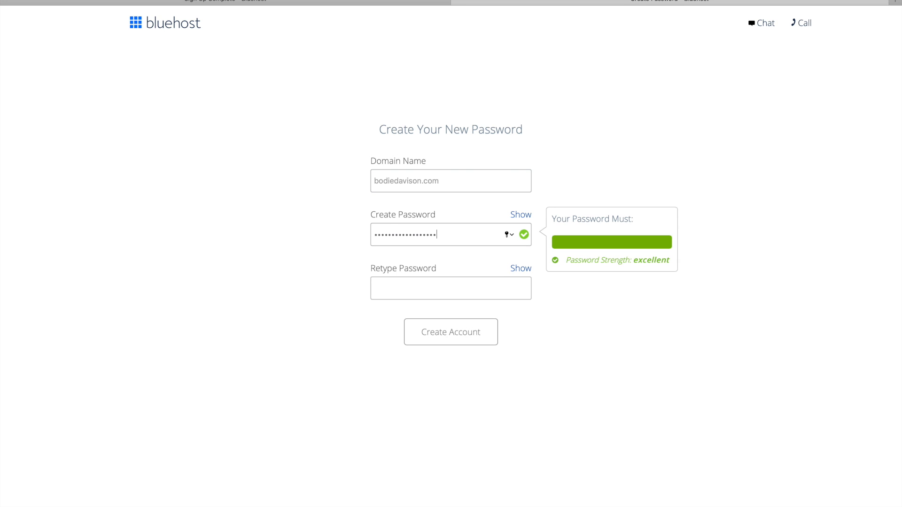
{"action": "left_click", "coordinate": [450, 288]}
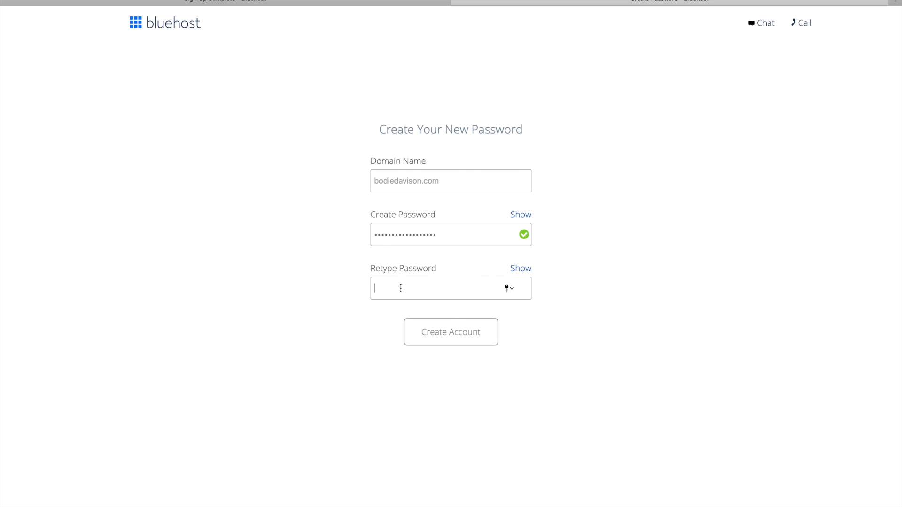
{"action": "type", "text": "••••"}
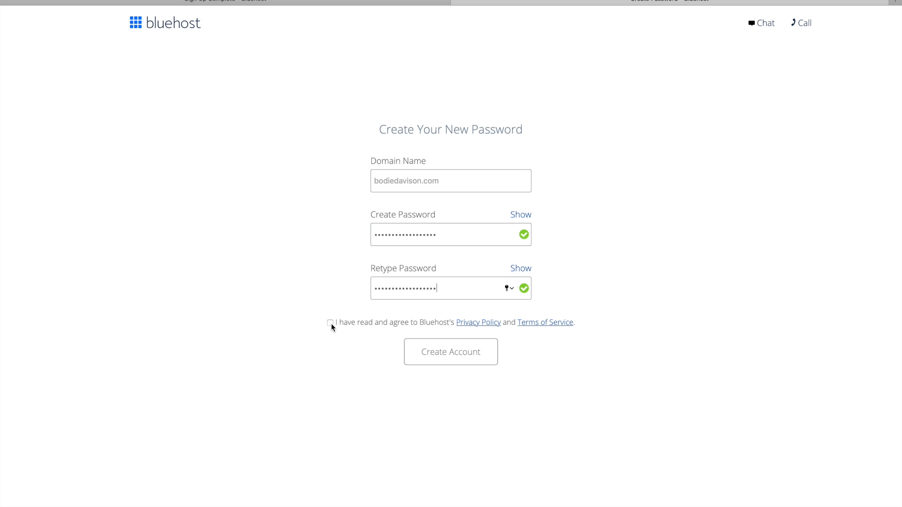
{"action": "left_click", "coordinate": [330, 323]}
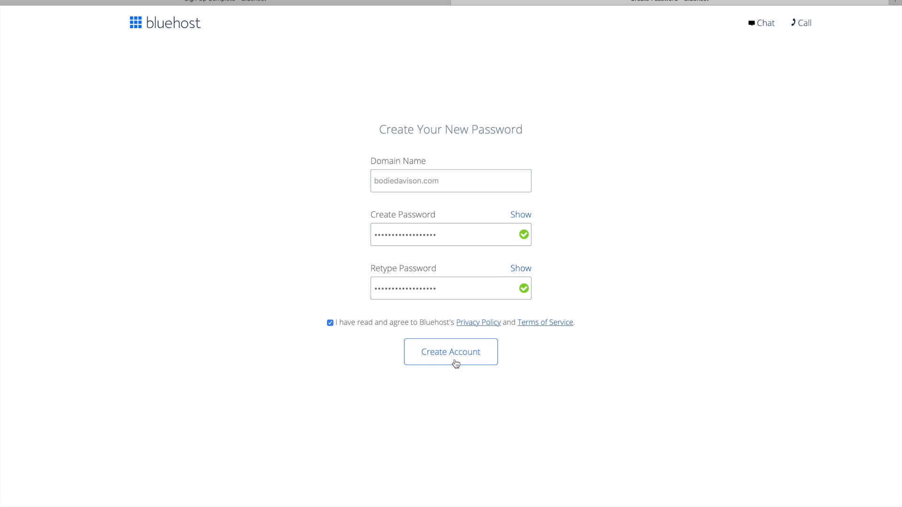
{"action": "left_click", "coordinate": [451, 351]}
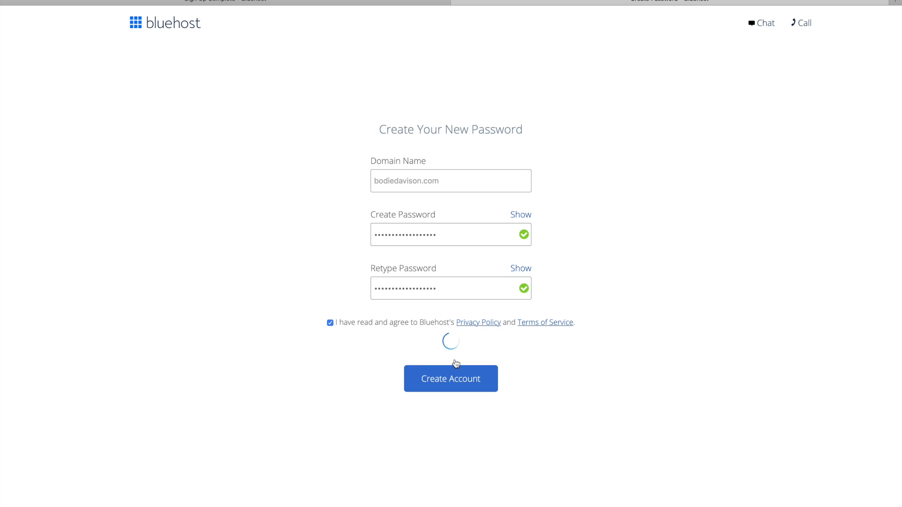
Step: Proceed to log in and decline saving the password in the browser
{"action": "left_click", "coordinate": [451, 379]}
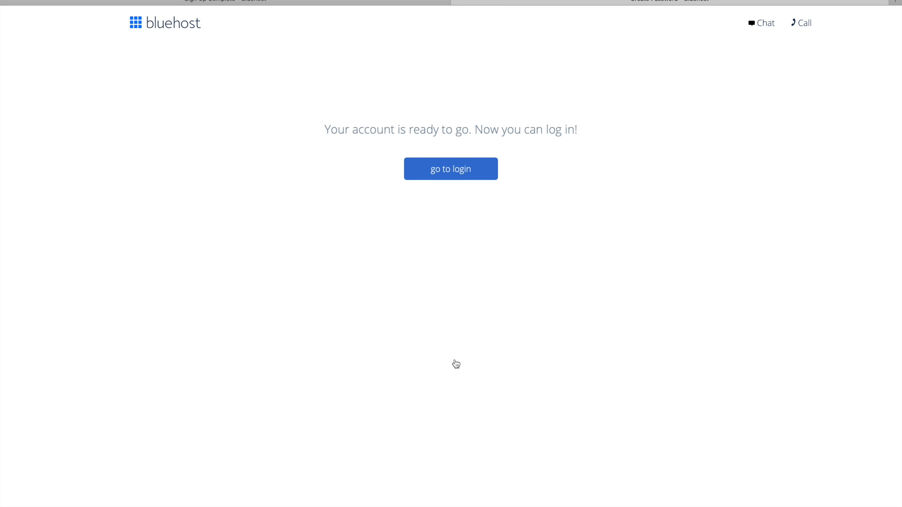
{"action": "mouse_move", "coordinate": [461, 173]}
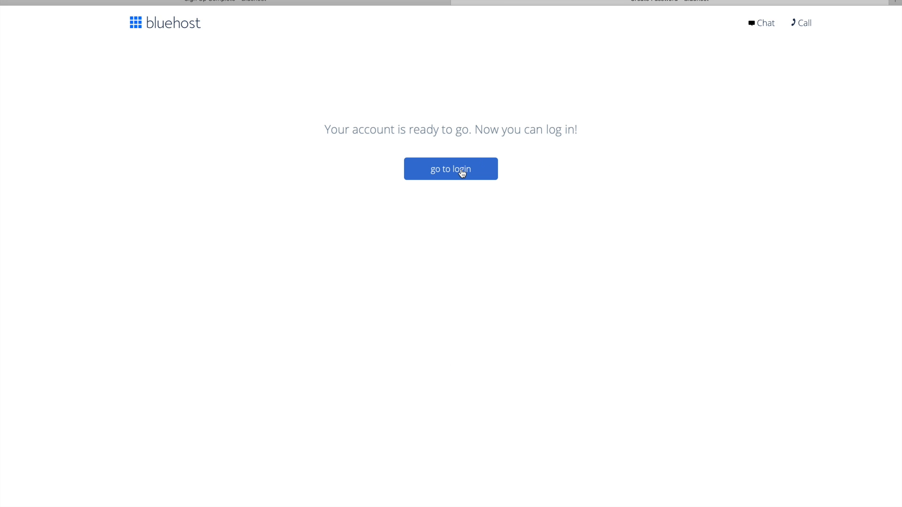
{"action": "left_click", "coordinate": [450, 169]}
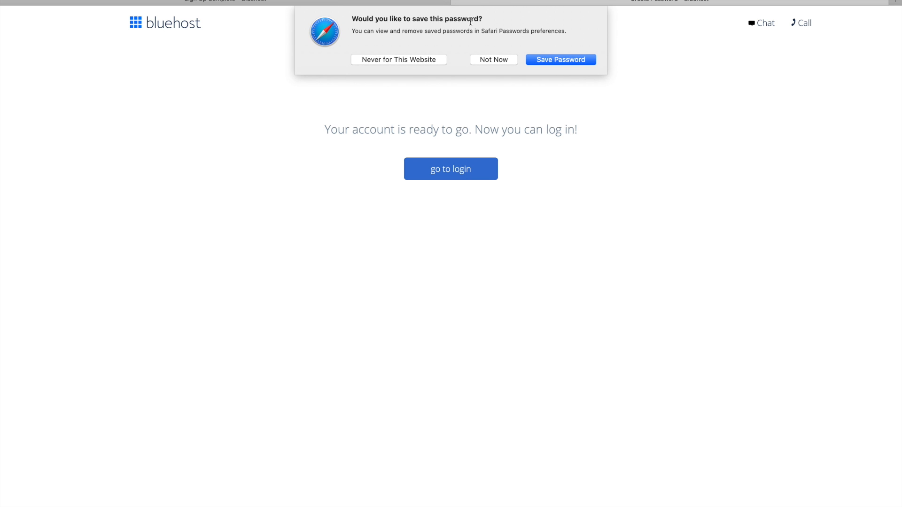
{"action": "left_click", "coordinate": [493, 60]}
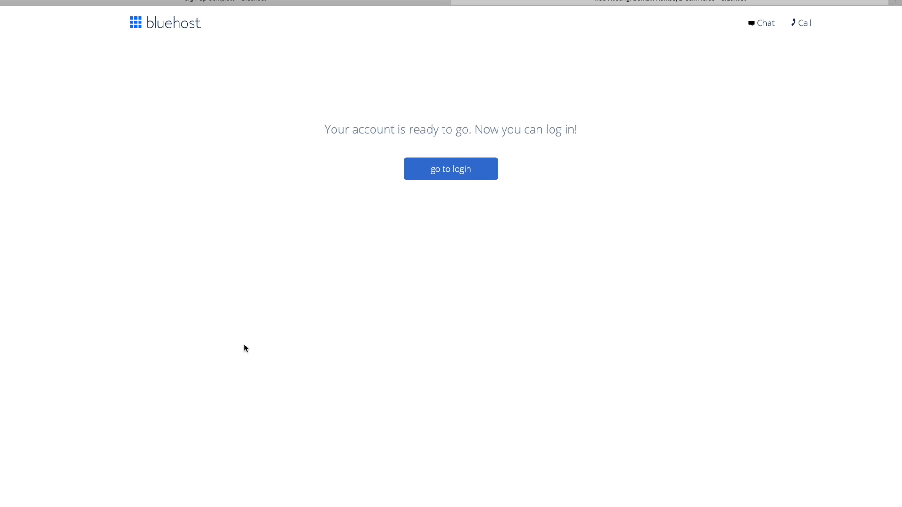
Step: Sign in to the bodiedavison.com account, declining Safari's save-password prompt
{"action": "left_click", "coordinate": [450, 169]}
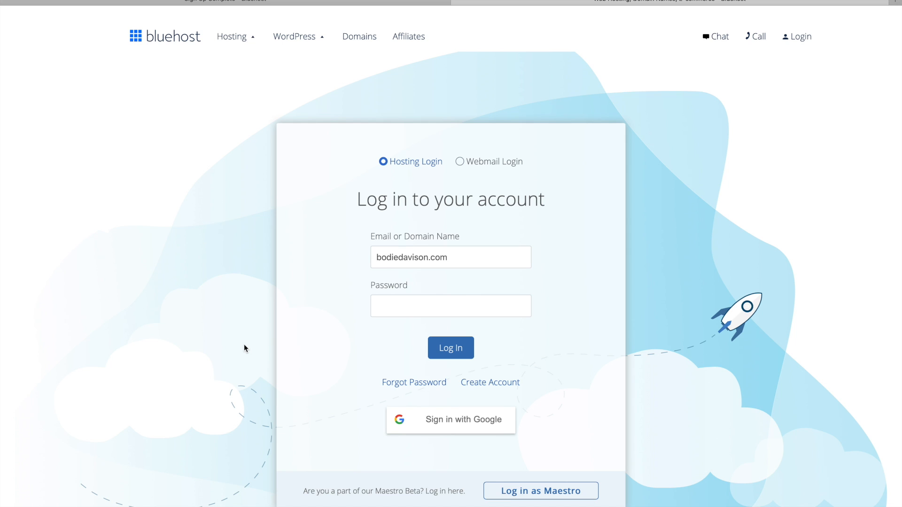
{"action": "type", "text": "•"}
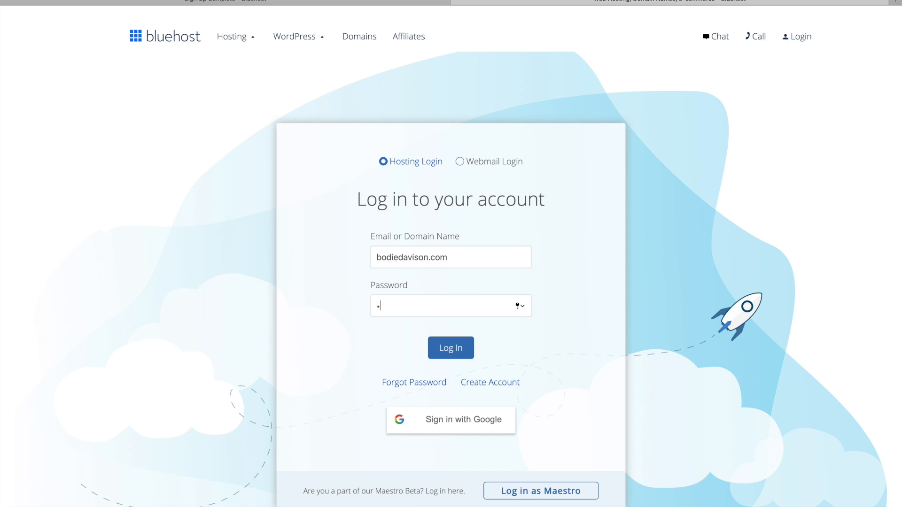
{"action": "type", "text": "password"}
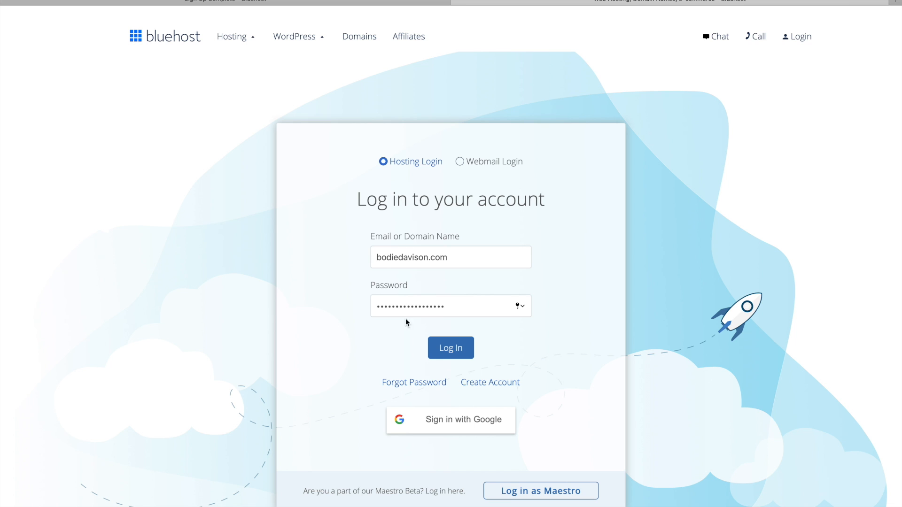
{"action": "left_click", "coordinate": [450, 347]}
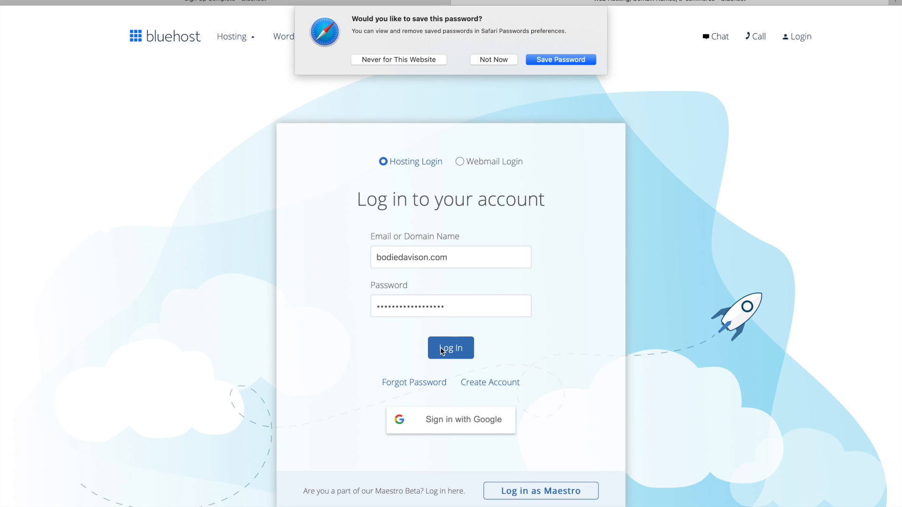
{"action": "left_click", "coordinate": [492, 59]}
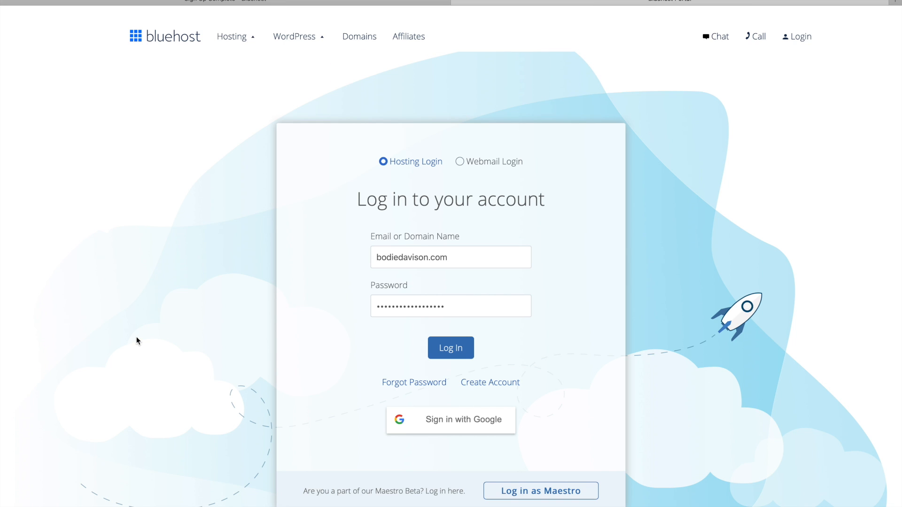
{"action": "left_click", "coordinate": [451, 348]}
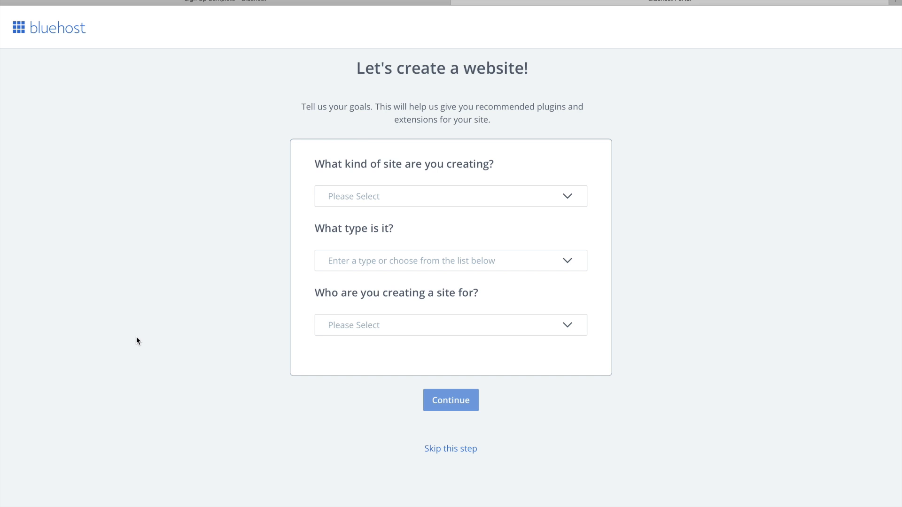
{"action": "mouse_move", "coordinate": [292, 183]}
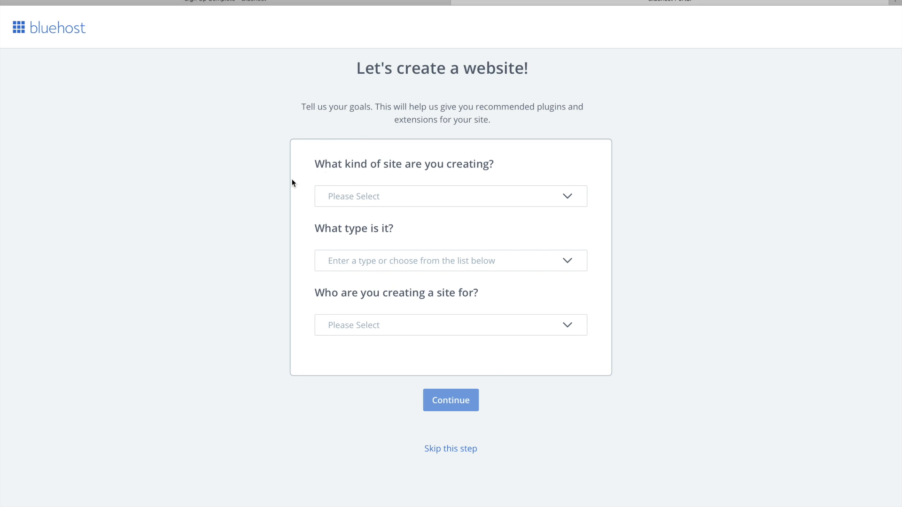
Step: Answer the site goals as Professional, Education and Myself, then continue
{"action": "left_click", "coordinate": [450, 196]}
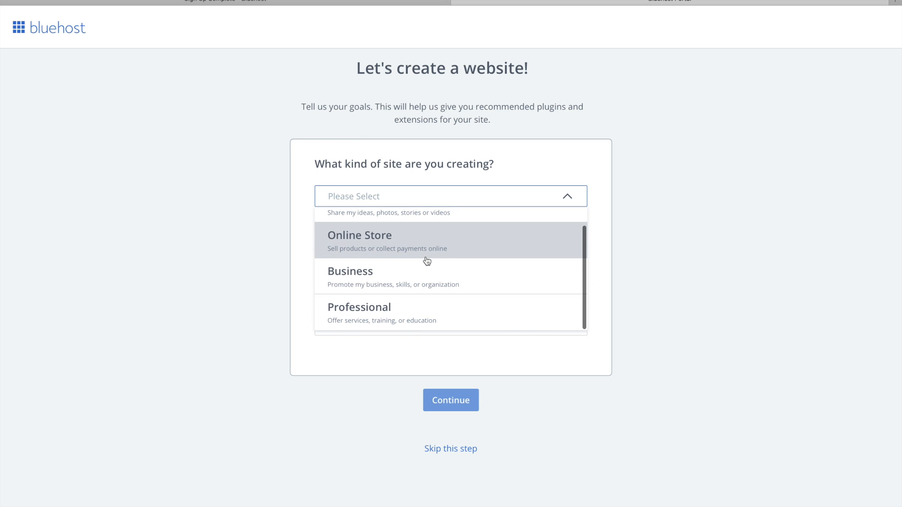
{"action": "mouse_move", "coordinate": [436, 282]}
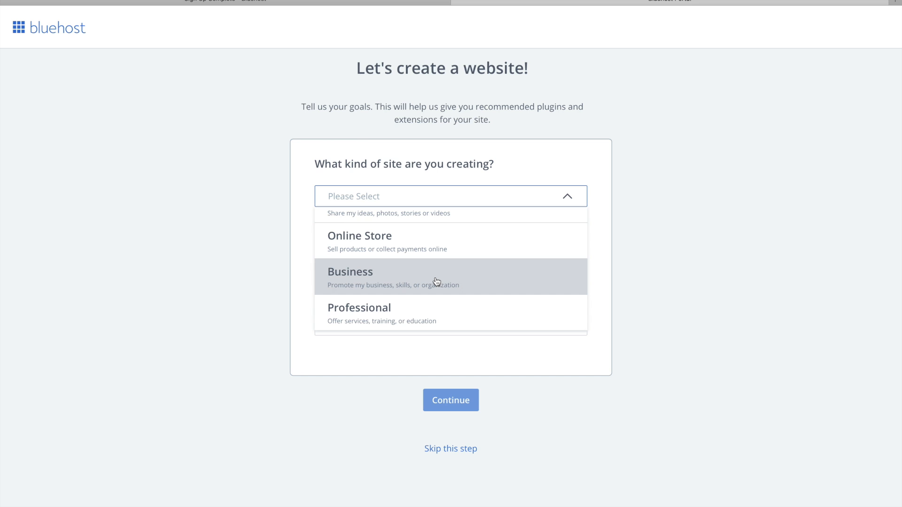
{"action": "mouse_move", "coordinate": [416, 281]}
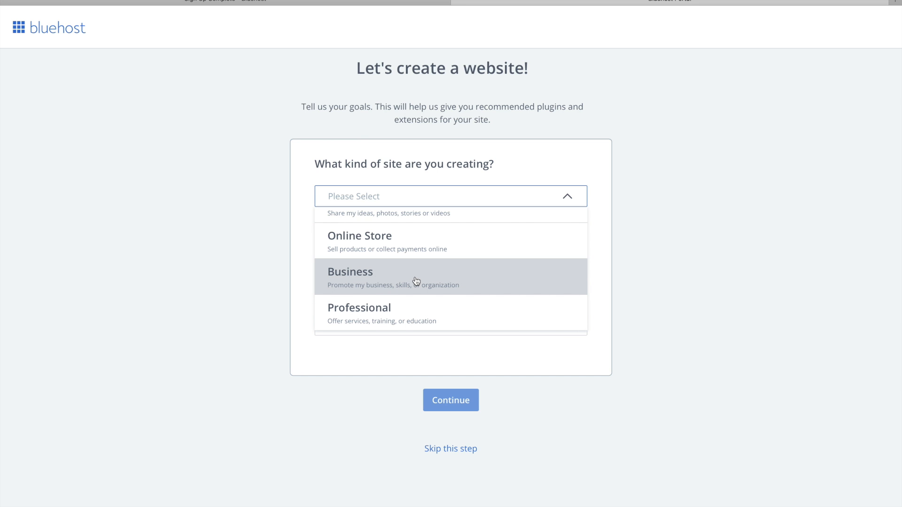
{"action": "mouse_move", "coordinate": [408, 312]}
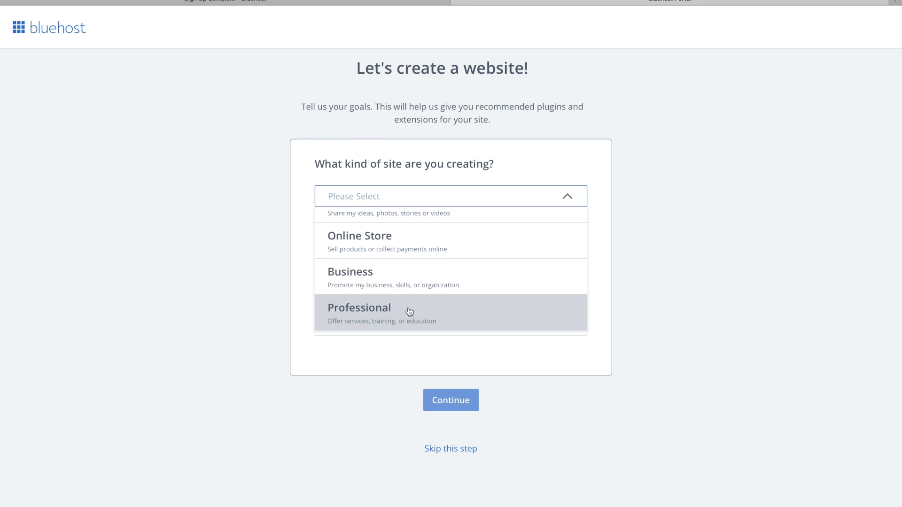
{"action": "mouse_move", "coordinate": [450, 277]}
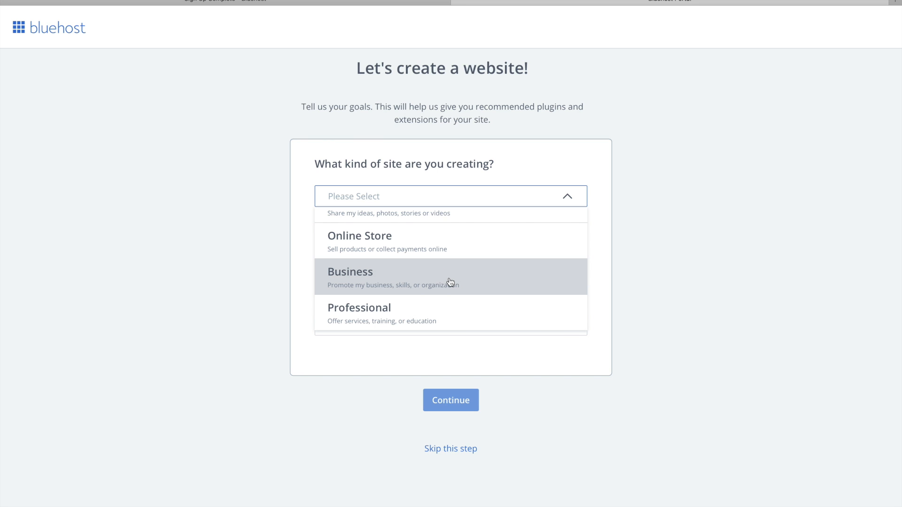
{"action": "mouse_move", "coordinate": [418, 311]}
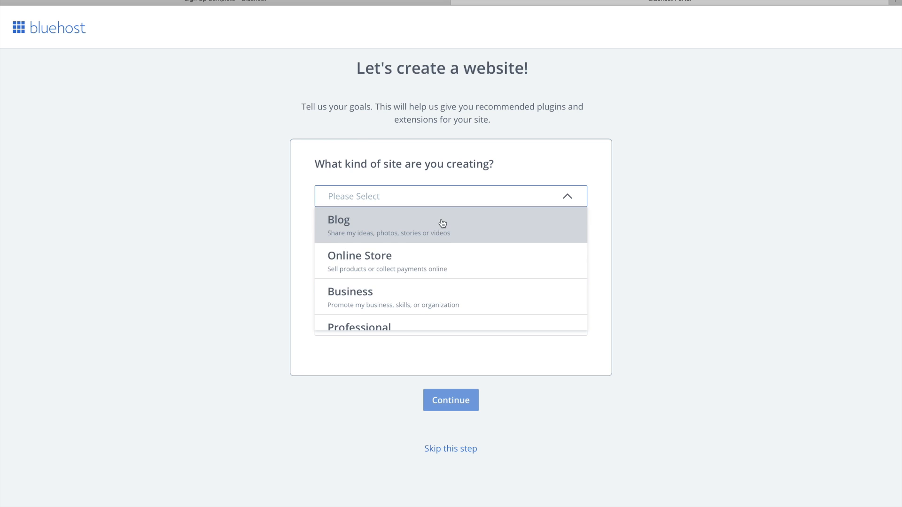
{"action": "scroll", "scroll_direction": "down", "scroll_amount": 3}
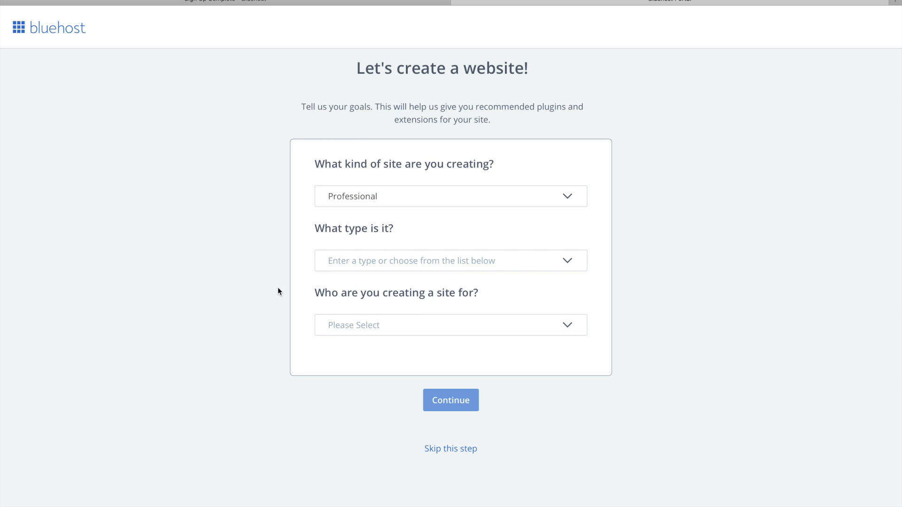
{"action": "left_click", "coordinate": [450, 261]}
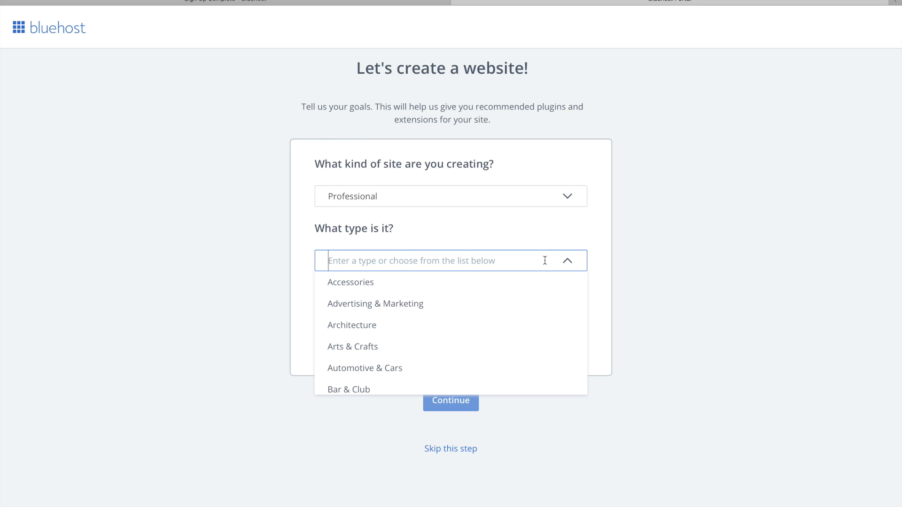
{"action": "mouse_move", "coordinate": [501, 260]}
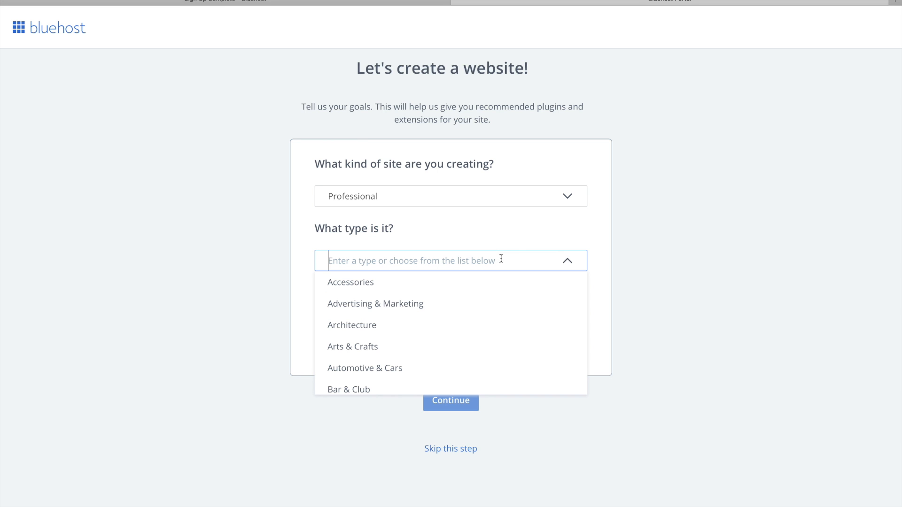
{"action": "type", "text": "edu"}
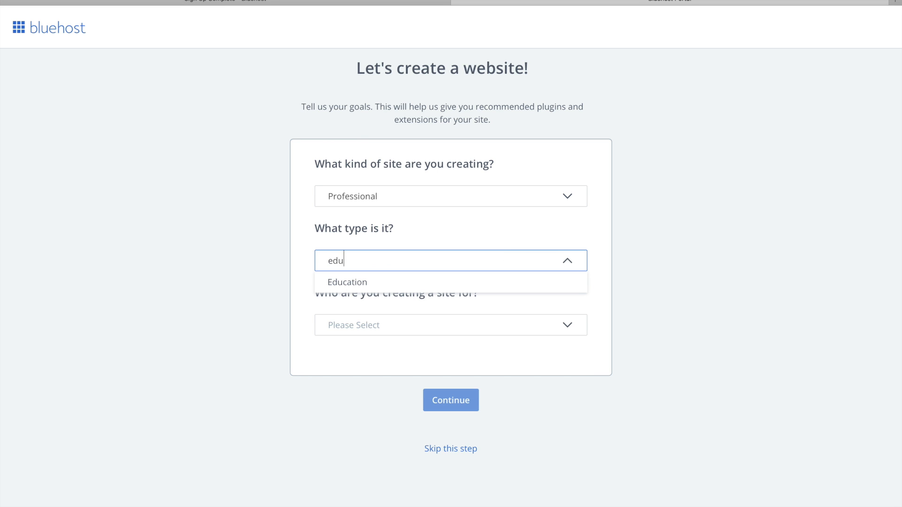
{"action": "left_click", "coordinate": [347, 282]}
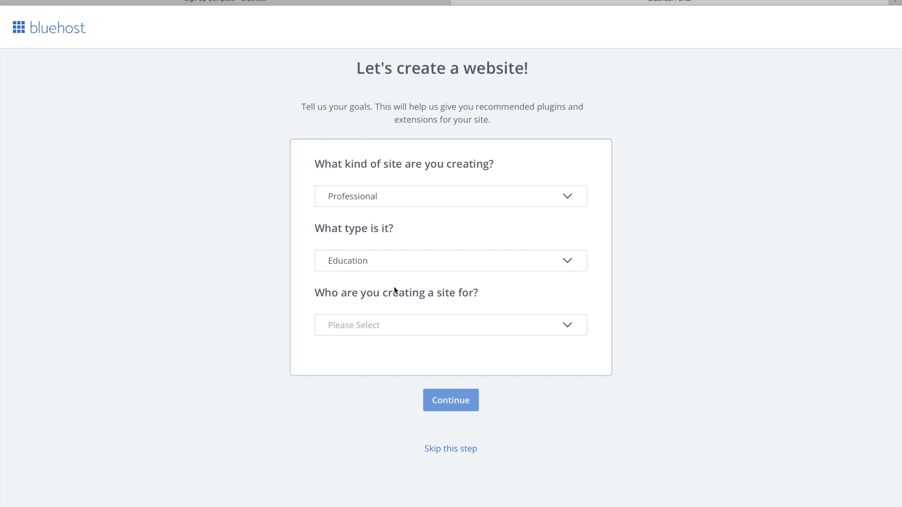
{"action": "mouse_move", "coordinate": [526, 327]}
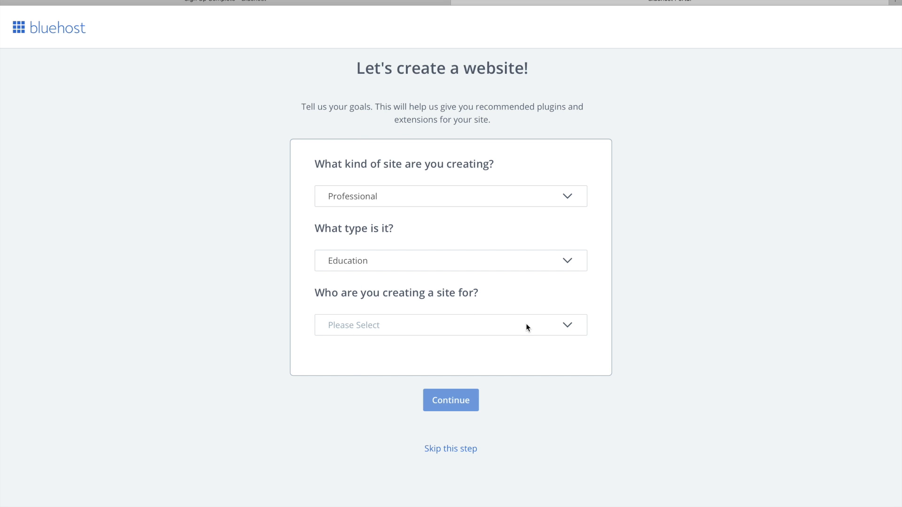
{"action": "left_click", "coordinate": [450, 325]}
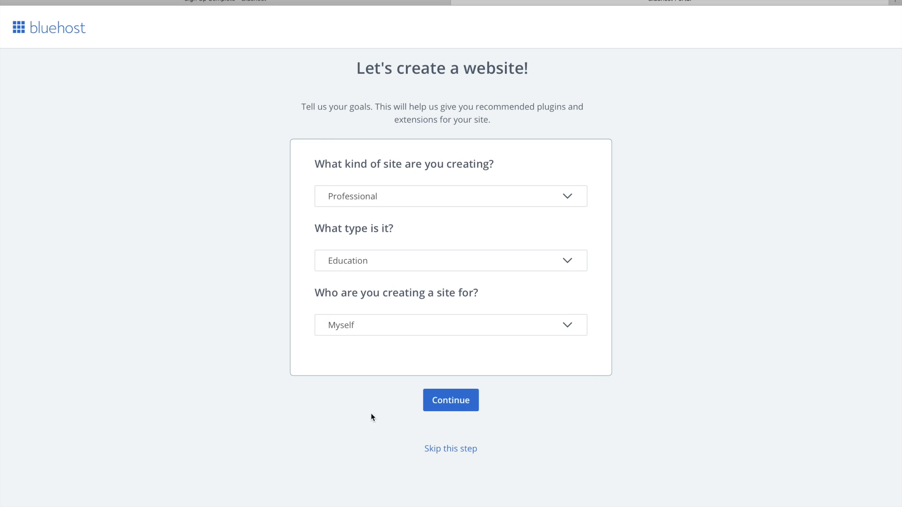
{"action": "mouse_move", "coordinate": [451, 400]}
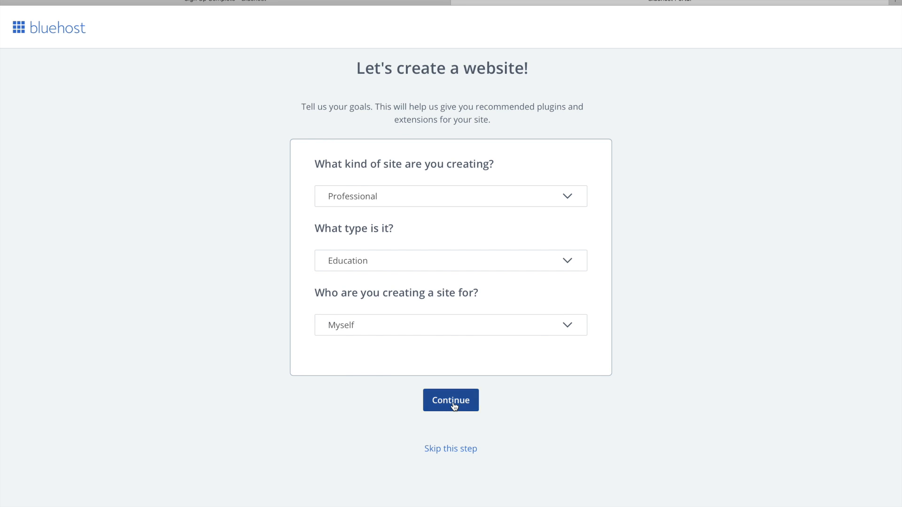
{"action": "left_click", "coordinate": [450, 400]}
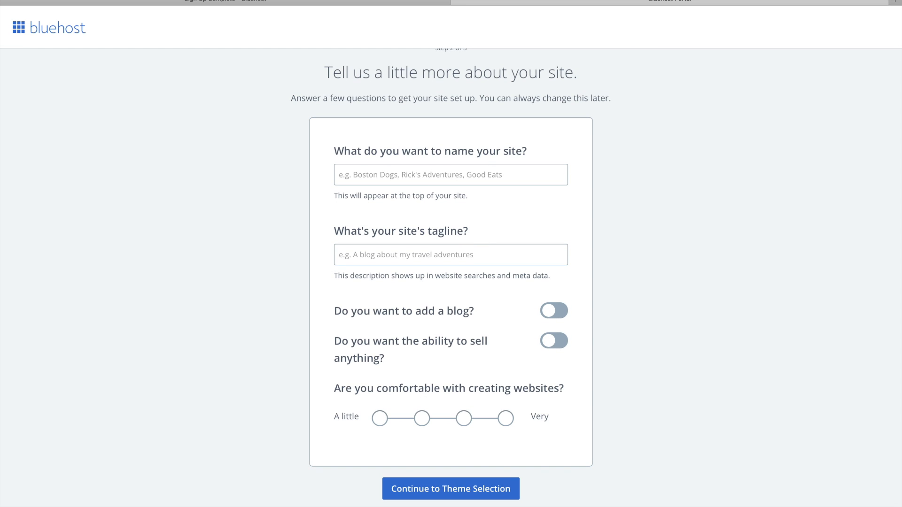
{"action": "mouse_move", "coordinate": [464, 494]}
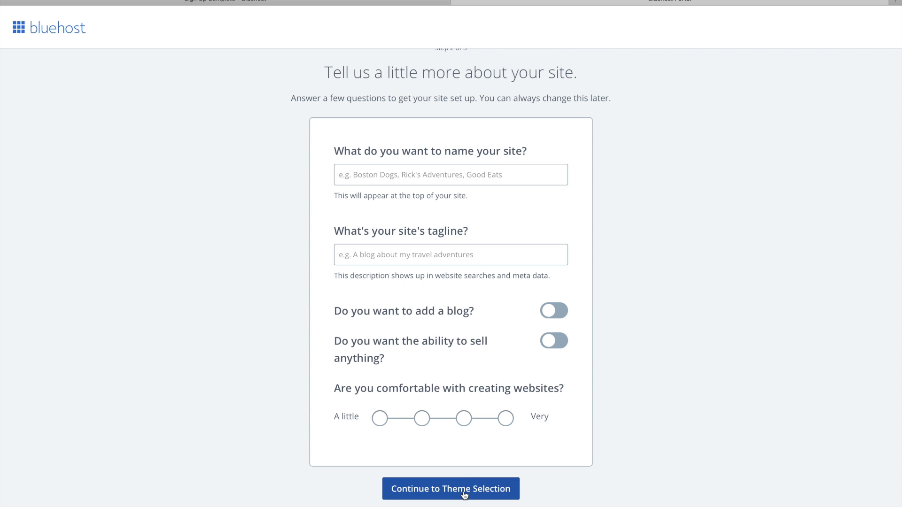
Step: Skip the site name and tagline and pick a theme from the gallery
{"action": "left_click", "coordinate": [451, 489]}
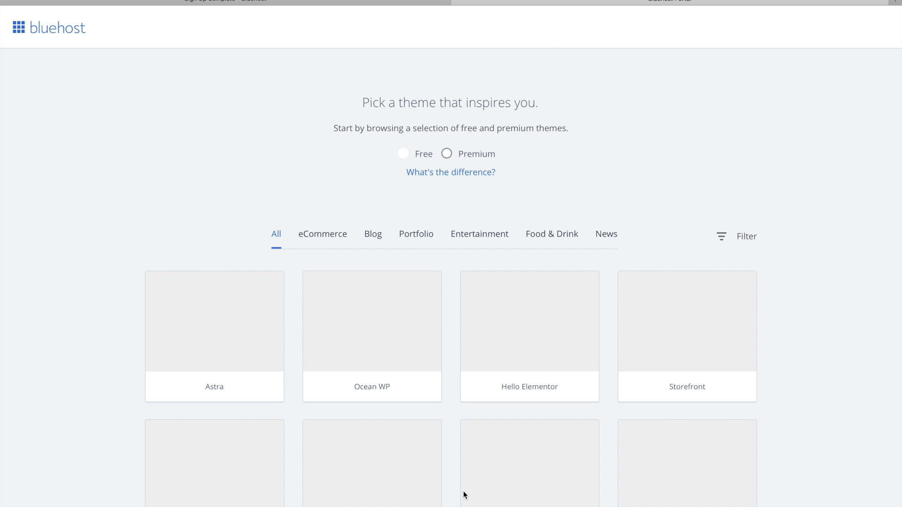
{"action": "left_click", "coordinate": [403, 153]}
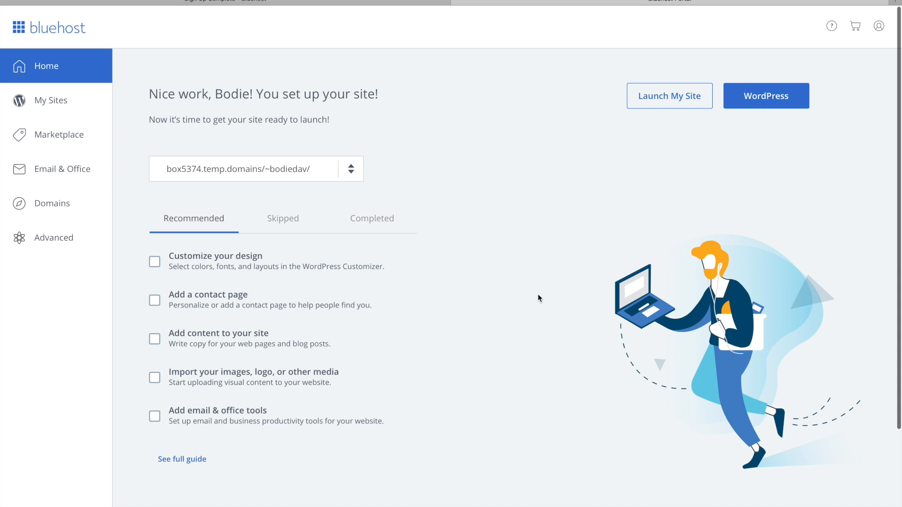
{"action": "mouse_move", "coordinate": [403, 82]}
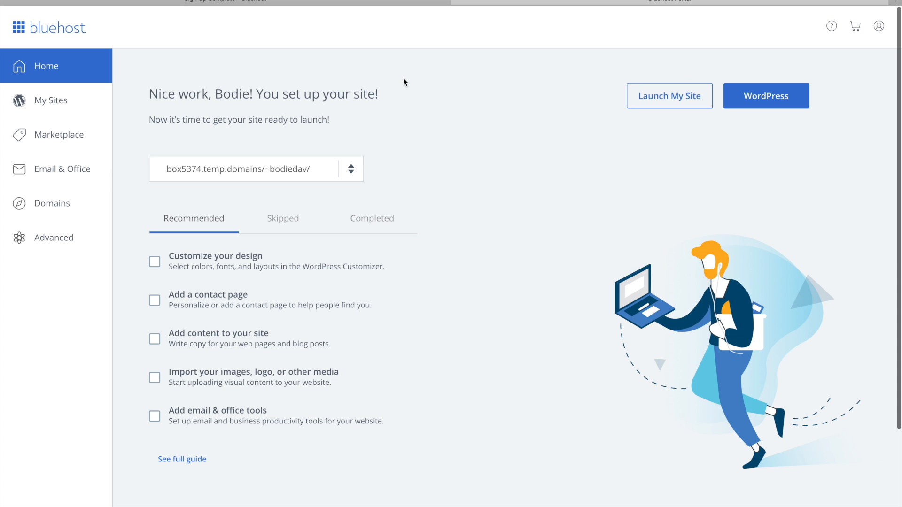
{"action": "mouse_move", "coordinate": [487, 190]}
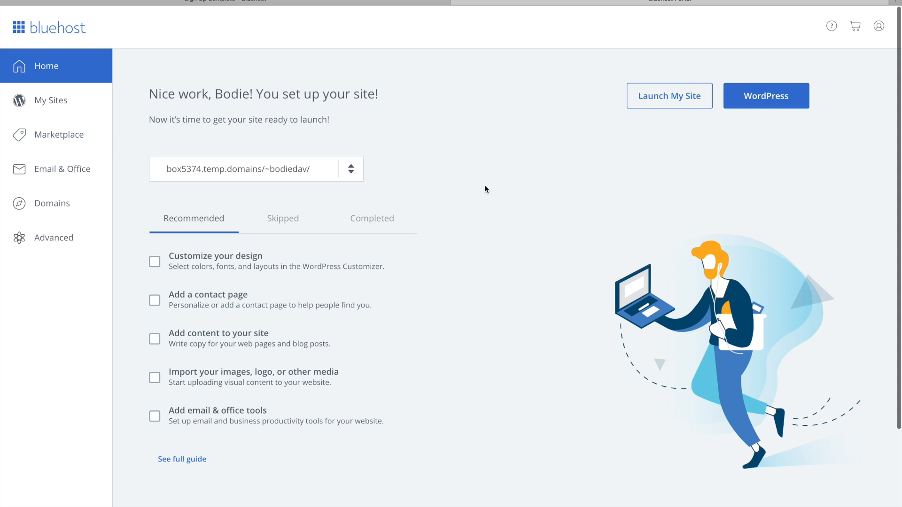
{"action": "mouse_move", "coordinate": [597, 159]}
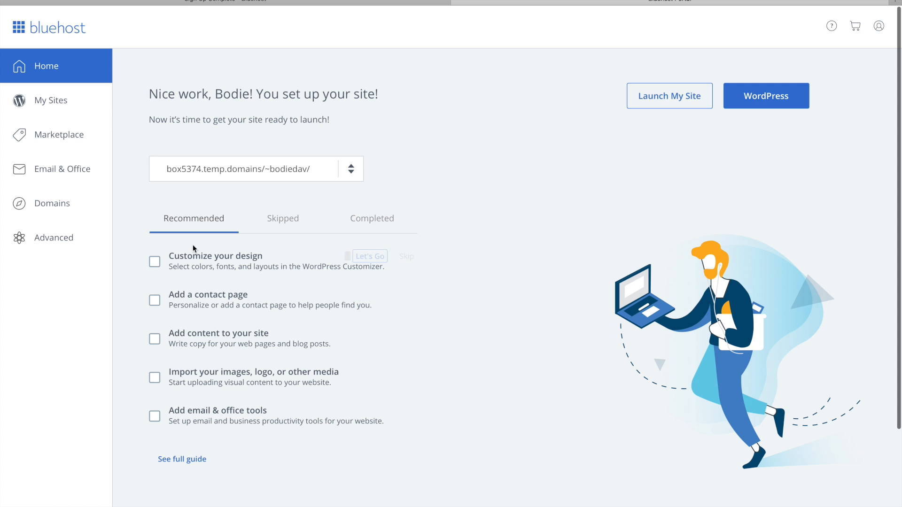
{"action": "mouse_move", "coordinate": [51, 100]}
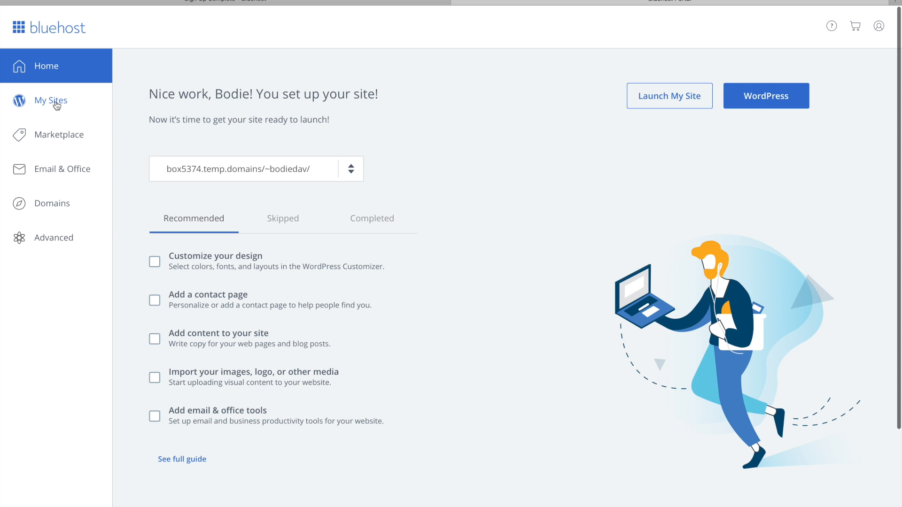
{"action": "left_click", "coordinate": [51, 100]}
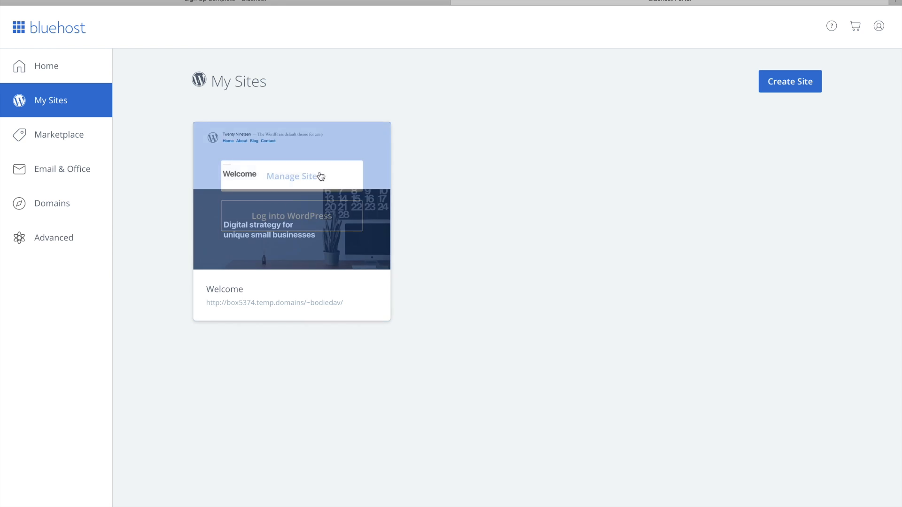
{"action": "mouse_move", "coordinate": [148, 175]}
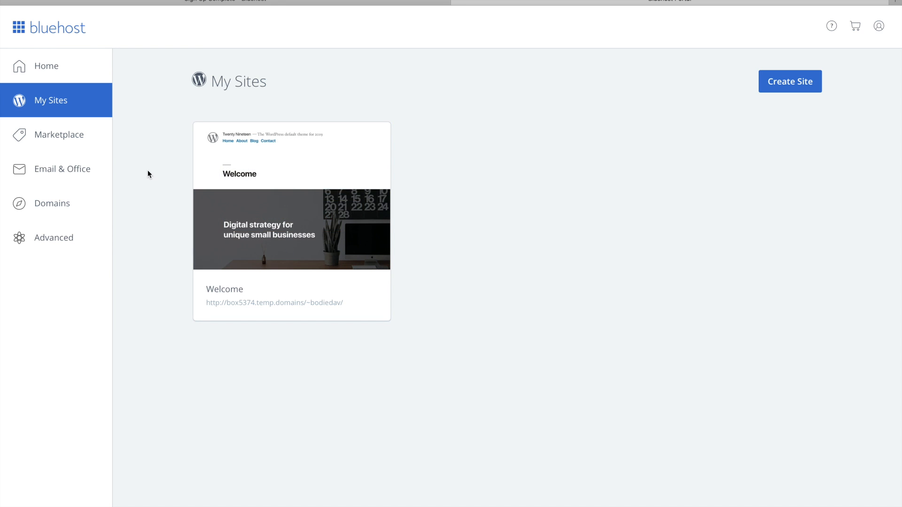
{"action": "mouse_move", "coordinate": [58, 135]}
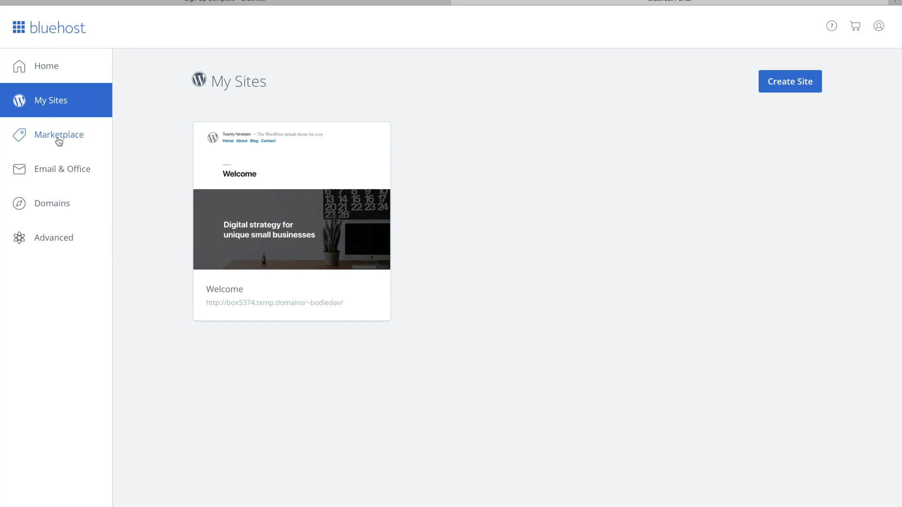
{"action": "left_click", "coordinate": [58, 134]}
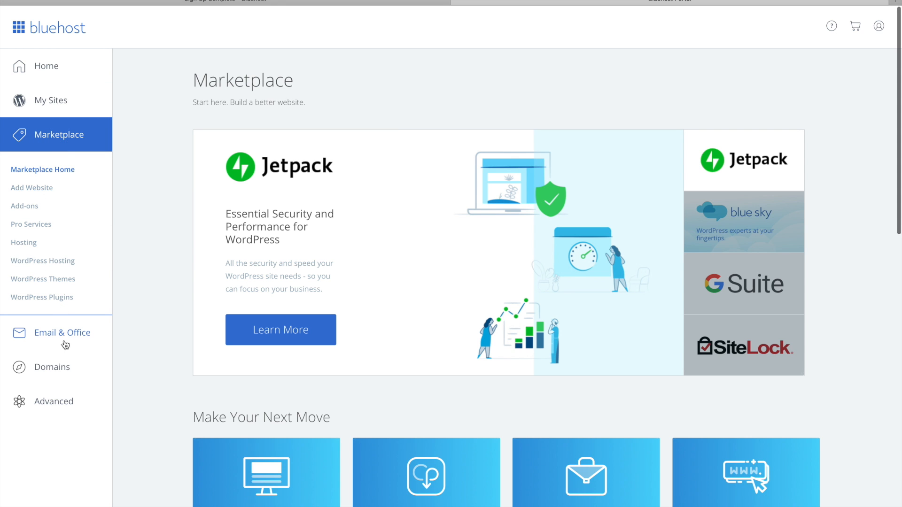
{"action": "mouse_move", "coordinate": [47, 65]}
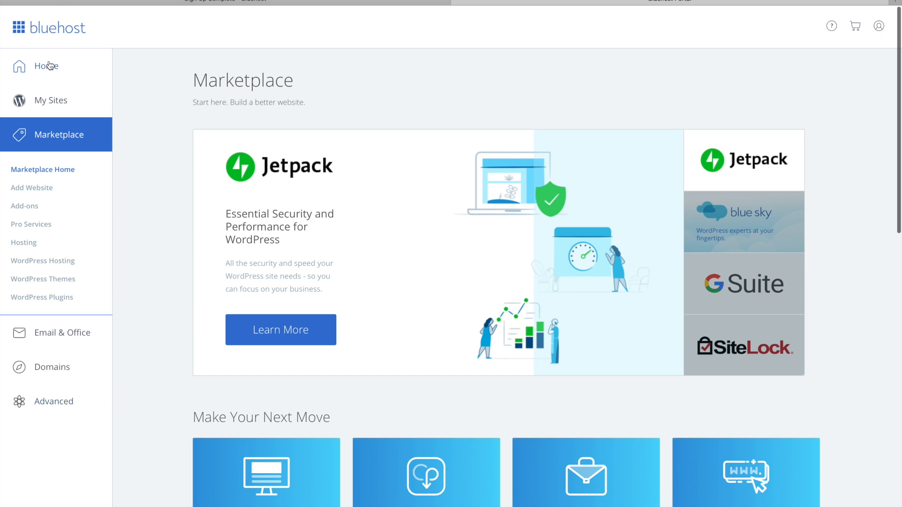
{"action": "left_click", "coordinate": [46, 66]}
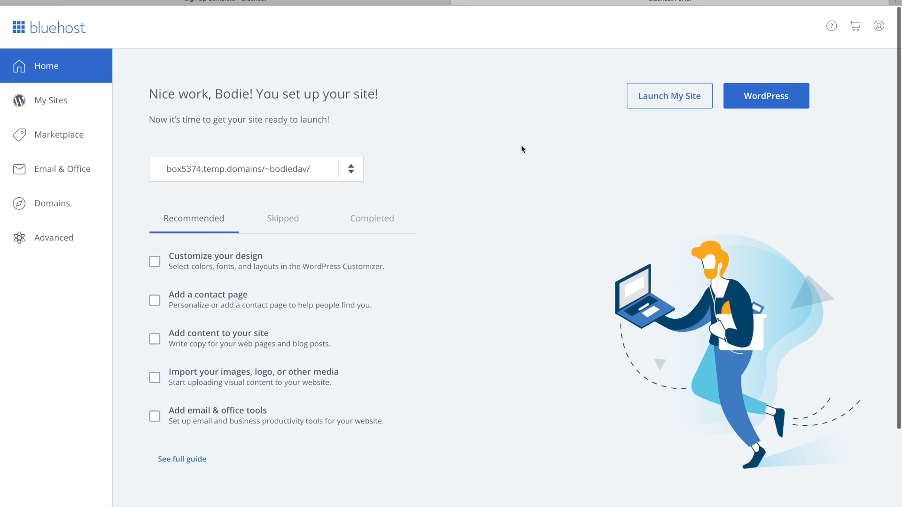
{"action": "mouse_move", "coordinate": [283, 221]}
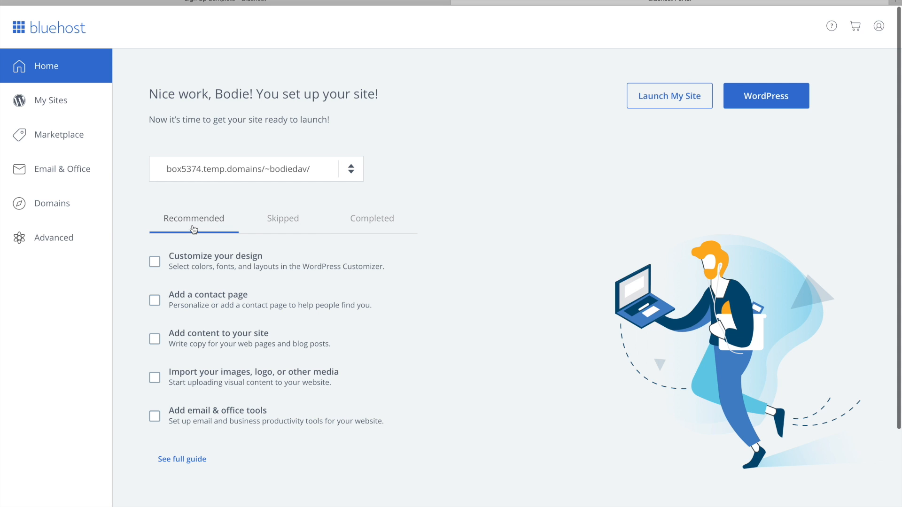
{"action": "mouse_move", "coordinate": [743, 106]}
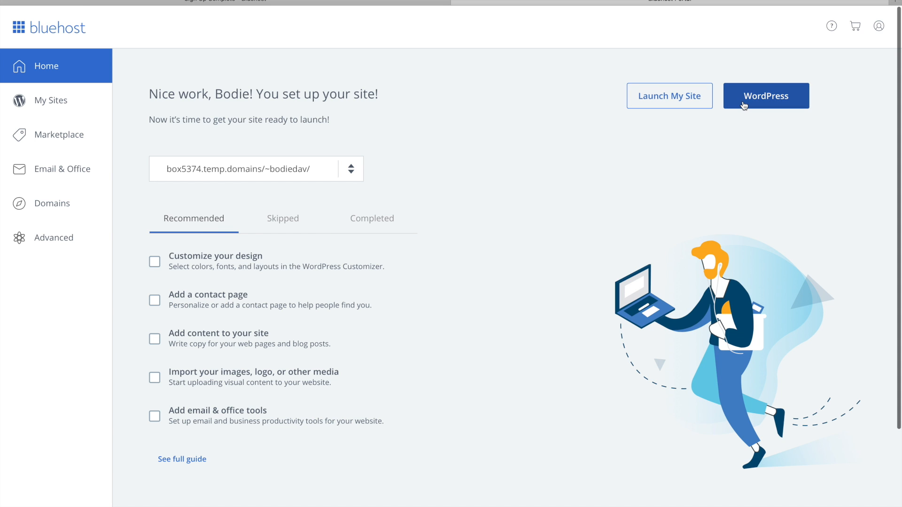
Step: Open the site's WordPress dashboard and close the OptinMonster promo popup
{"action": "left_click", "coordinate": [766, 95]}
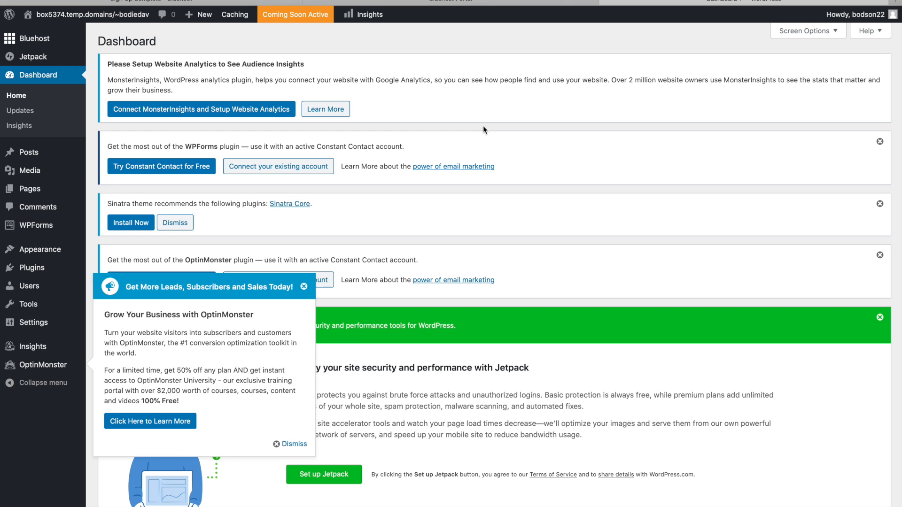
{"action": "mouse_move", "coordinate": [308, 289]}
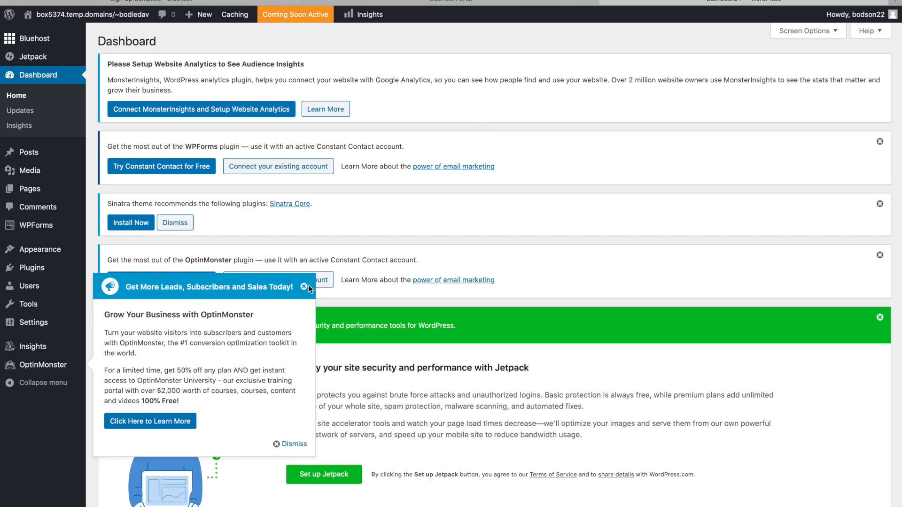
{"action": "left_click", "coordinate": [305, 287]}
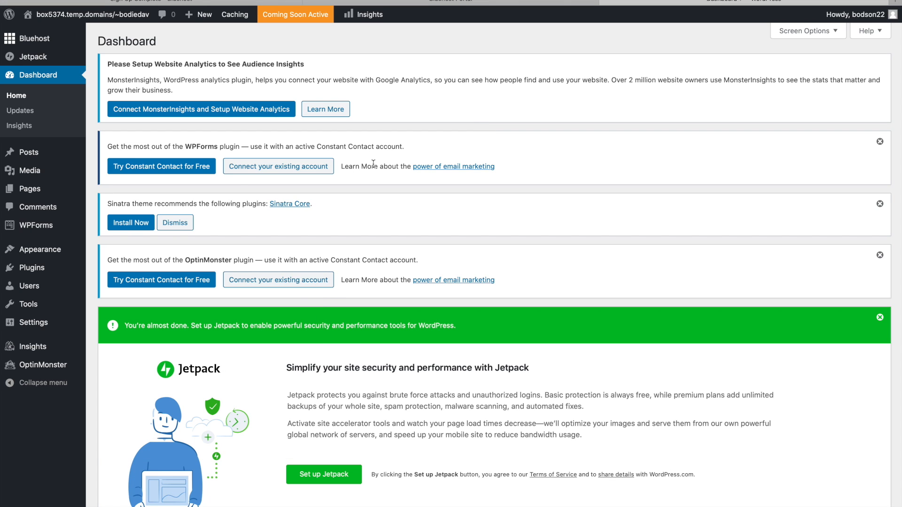
{"action": "mouse_move", "coordinate": [30, 189]}
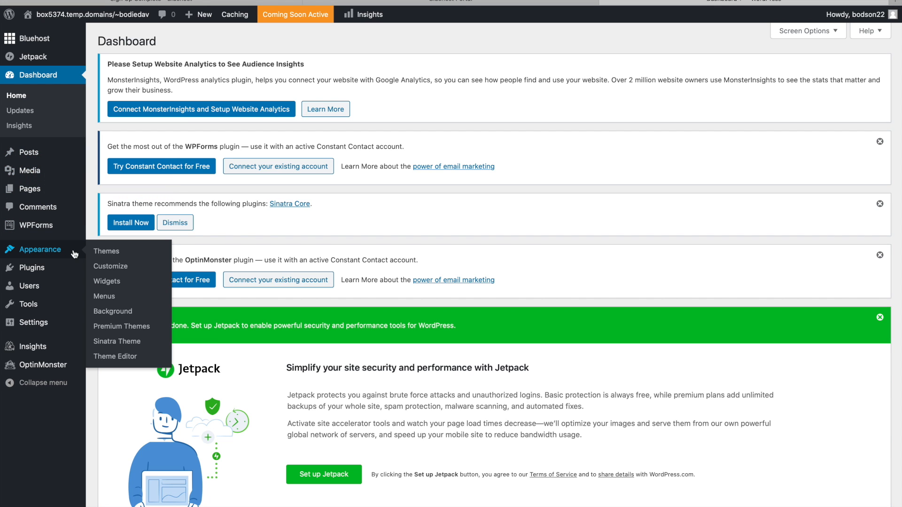
{"action": "mouse_move", "coordinate": [105, 251]}
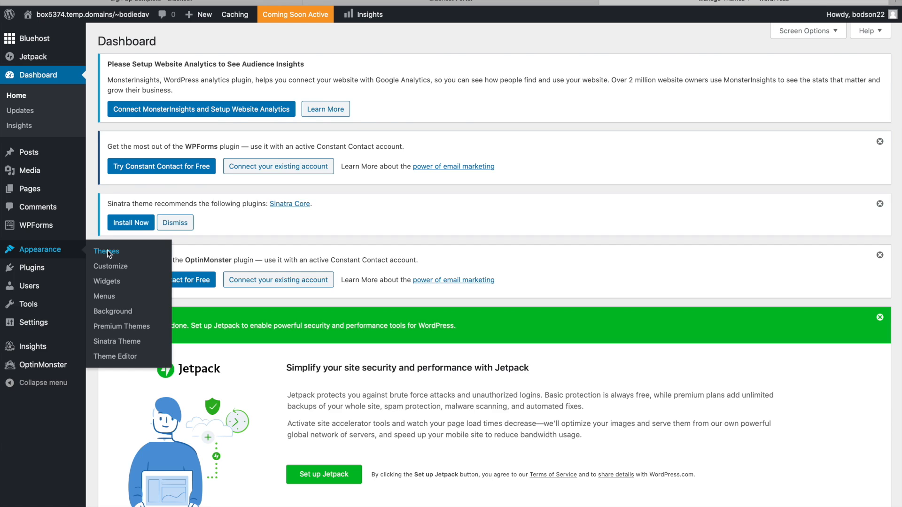
Step: Open Appearance > Themes and scroll through the five installed themes
{"action": "left_click", "coordinate": [105, 251]}
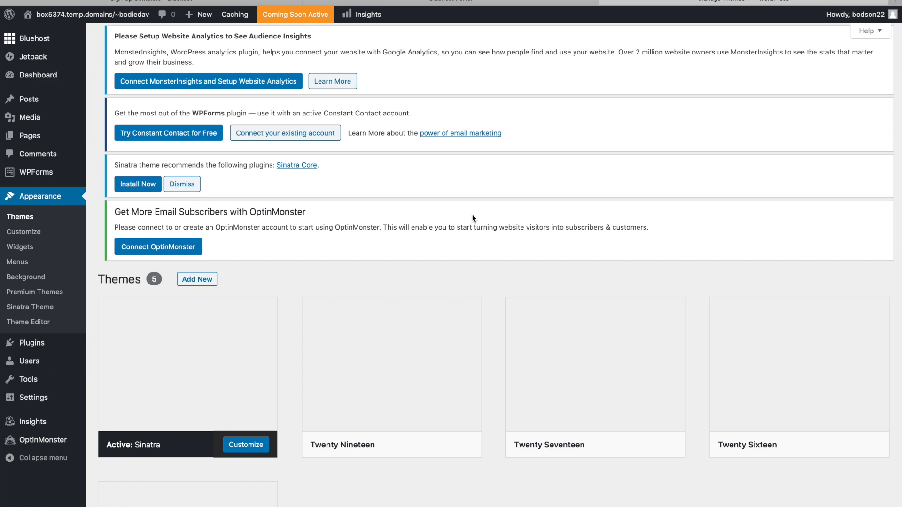
{"action": "mouse_move", "coordinate": [472, 207]}
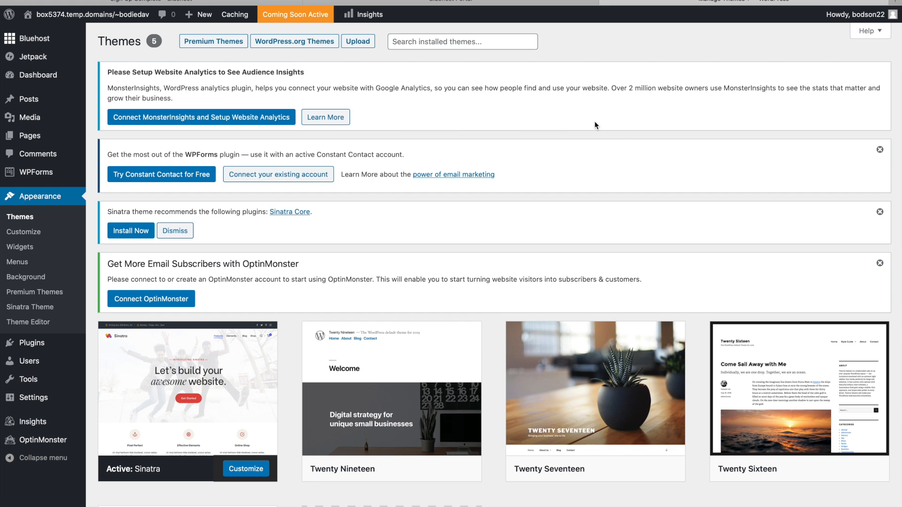
{"action": "scroll", "scroll_direction": "down", "scroll_amount": 3}
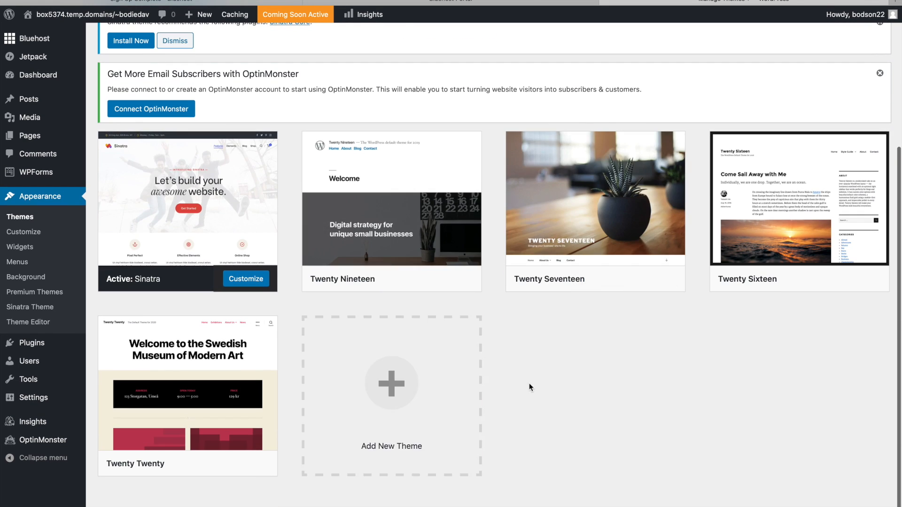
{"action": "mouse_move", "coordinate": [391, 383]}
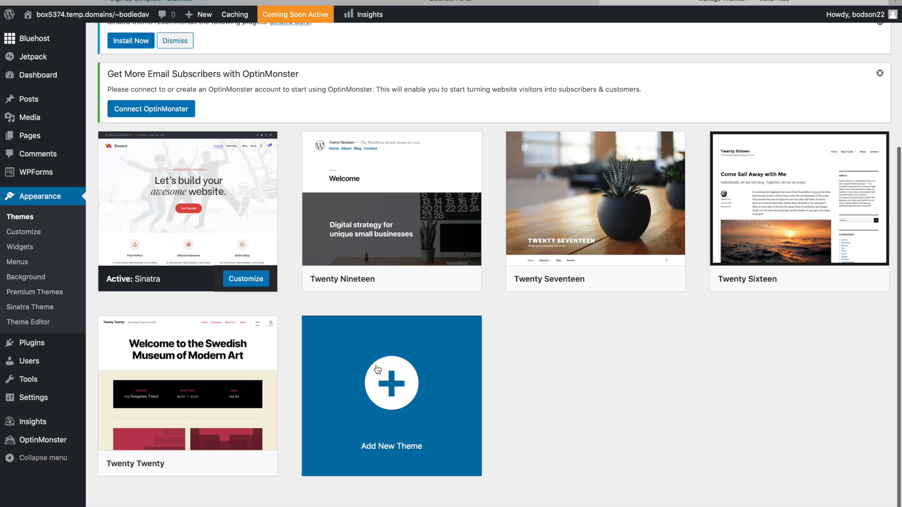
{"action": "mouse_move", "coordinate": [393, 387]}
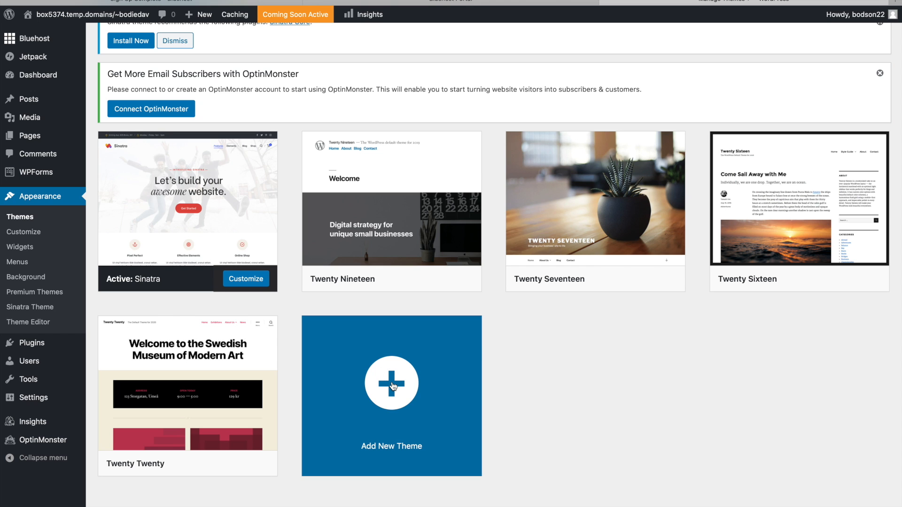
Step: Open the Add New Theme gallery and scroll through the featured themes
{"action": "left_click", "coordinate": [391, 382]}
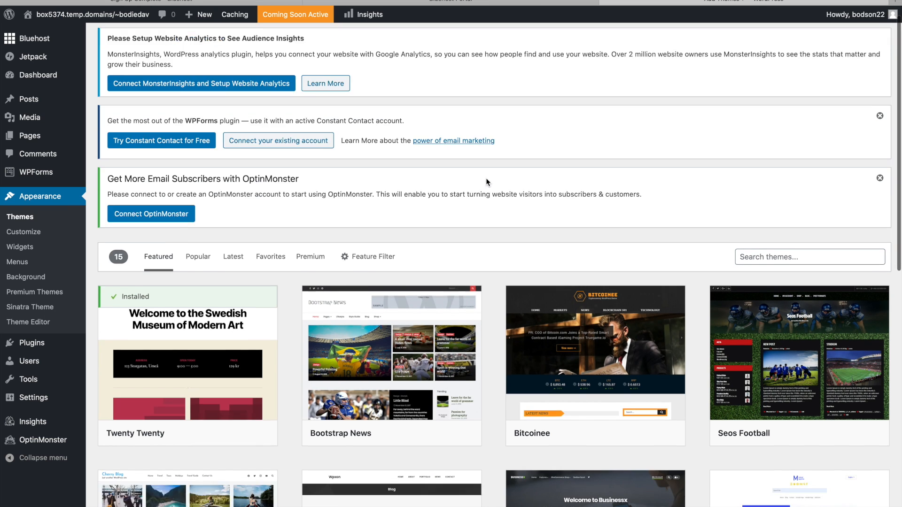
{"action": "scroll", "scroll_direction": "down", "scroll_amount": 3}
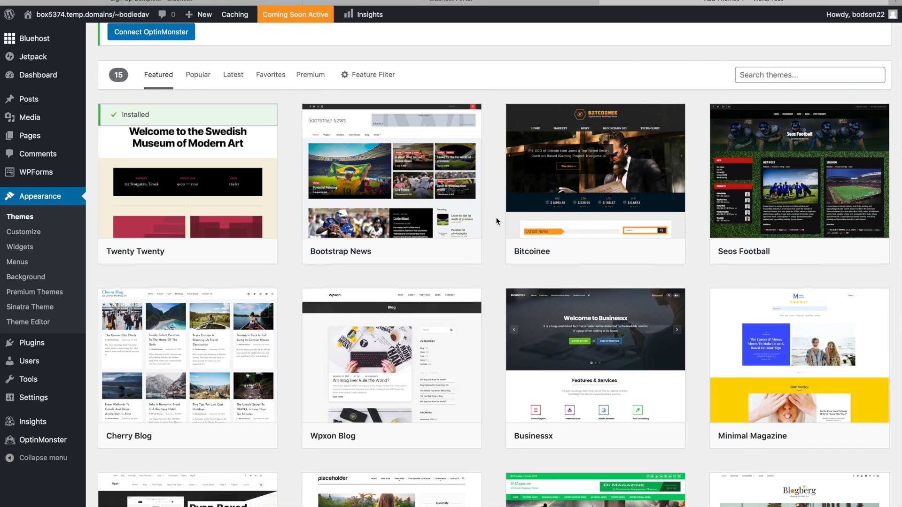
{"action": "scroll", "scroll_direction": "down", "scroll_amount": 3}
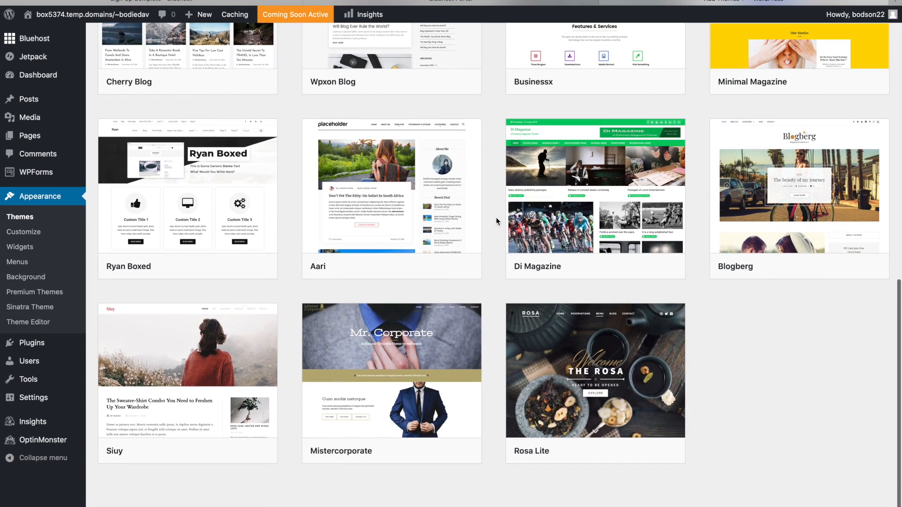
{"action": "scroll", "scroll_direction": "up", "scroll_amount": 3}
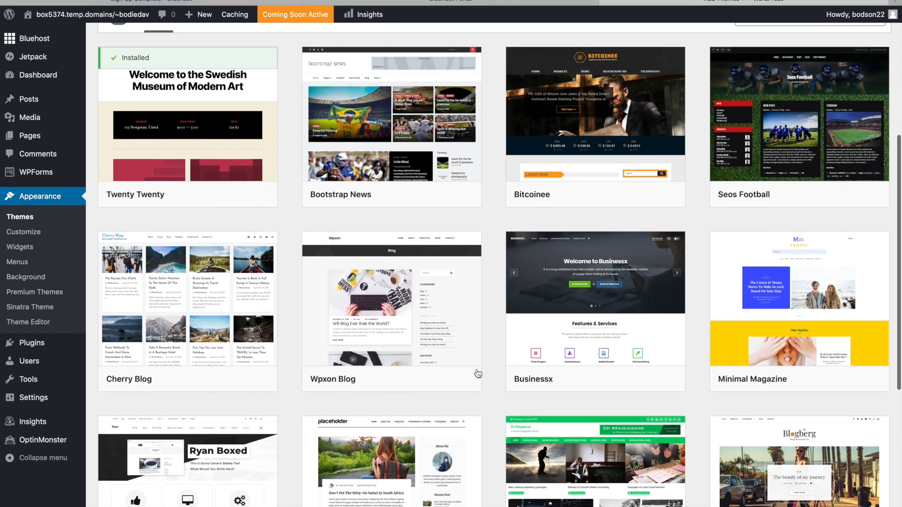
{"action": "scroll", "scroll_direction": "up", "scroll_amount": 3}
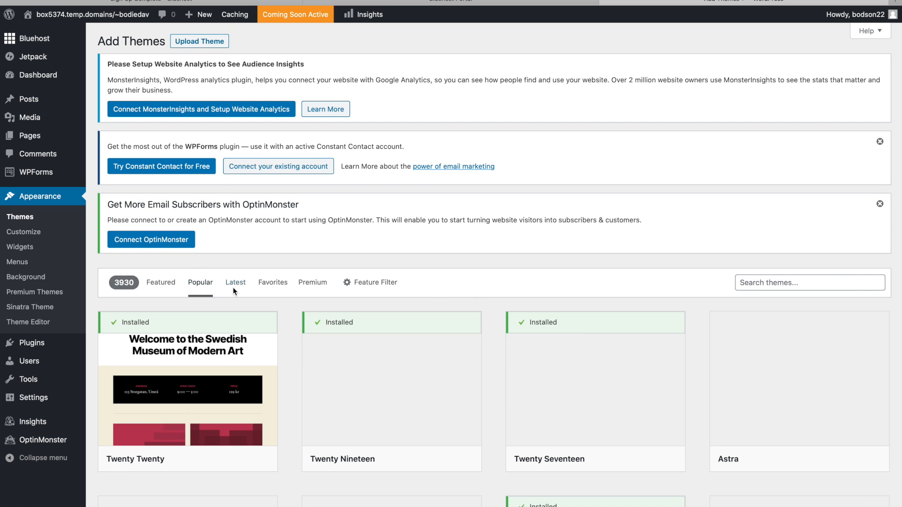
{"action": "scroll", "scroll_direction": "down", "scroll_amount": 3}
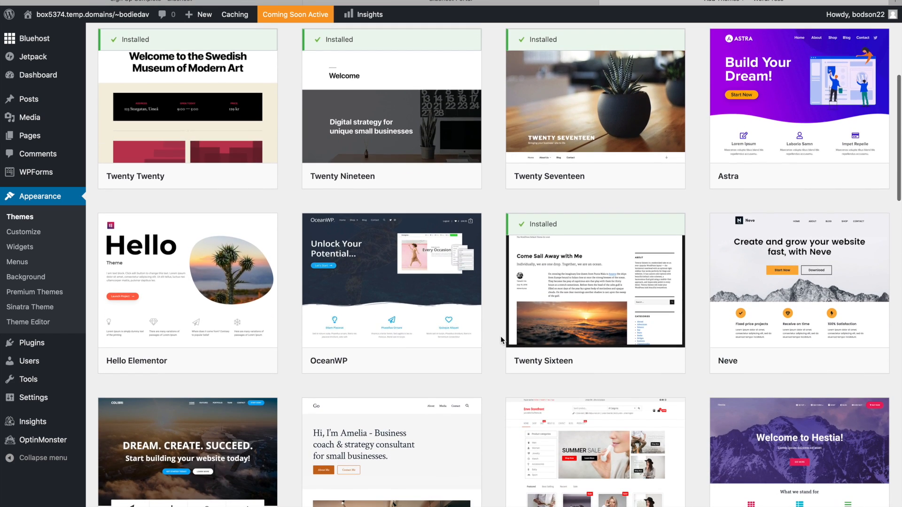
{"action": "scroll", "scroll_direction": "down", "scroll_amount": 3}
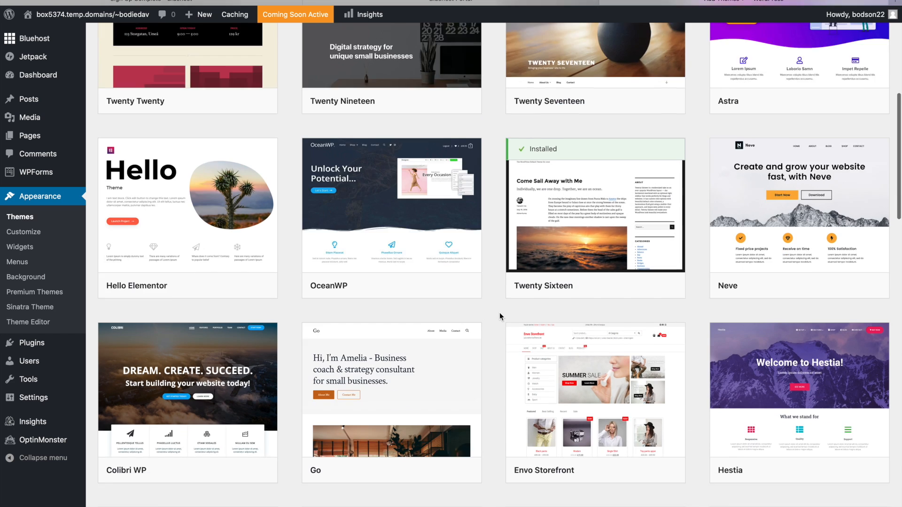
{"action": "scroll", "scroll_direction": "down", "scroll_amount": 3}
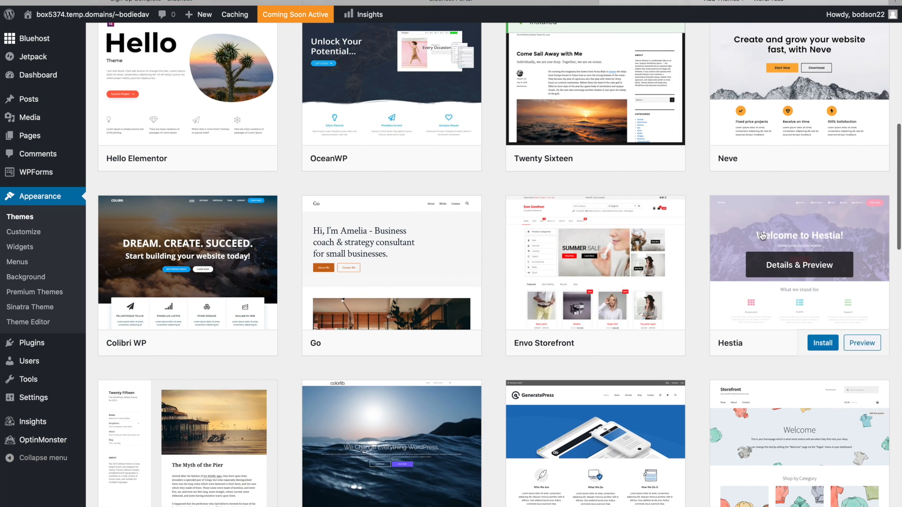
{"action": "scroll", "scroll_direction": "down", "scroll_amount": 3}
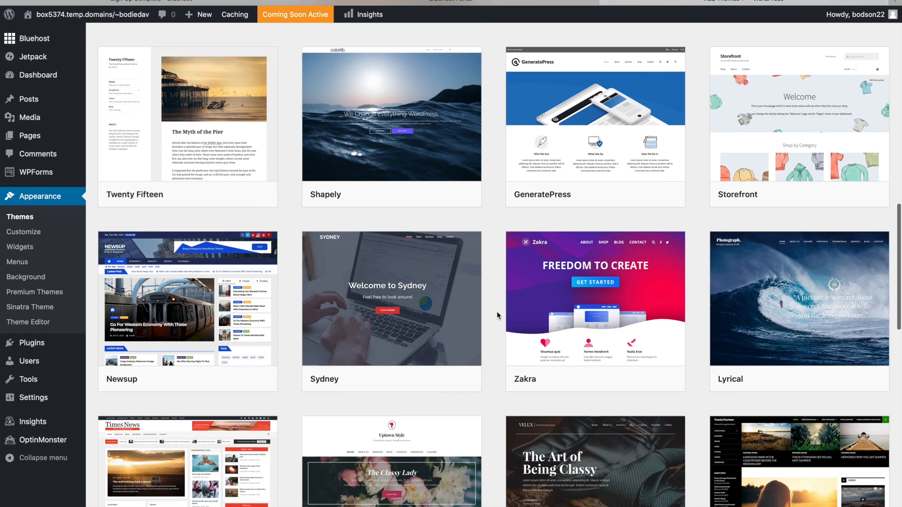
{"action": "scroll", "scroll_direction": "down", "scroll_amount": 3}
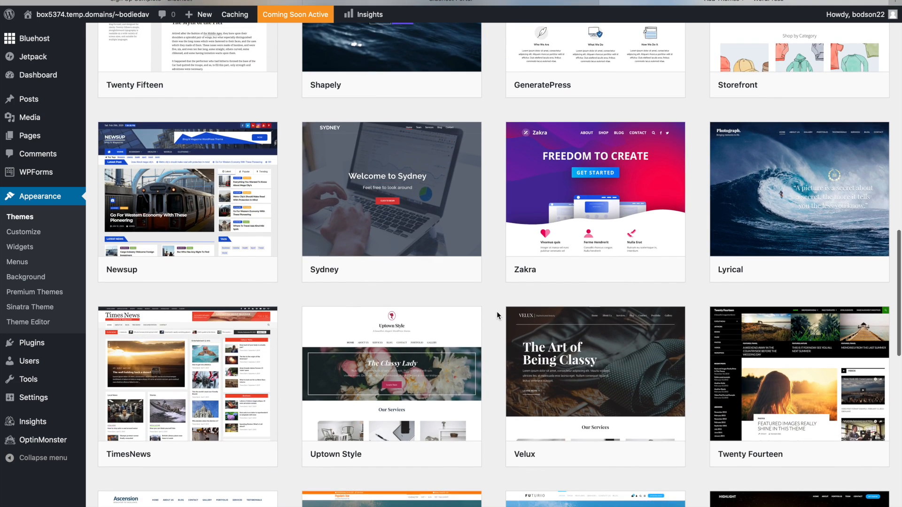
{"action": "scroll", "scroll_direction": "down", "scroll_amount": 3}
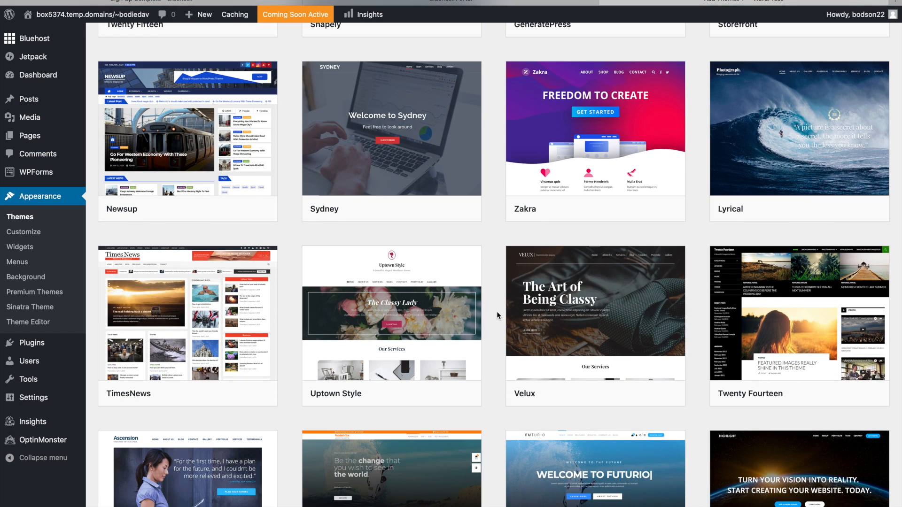
{"action": "mouse_move", "coordinate": [489, 288]}
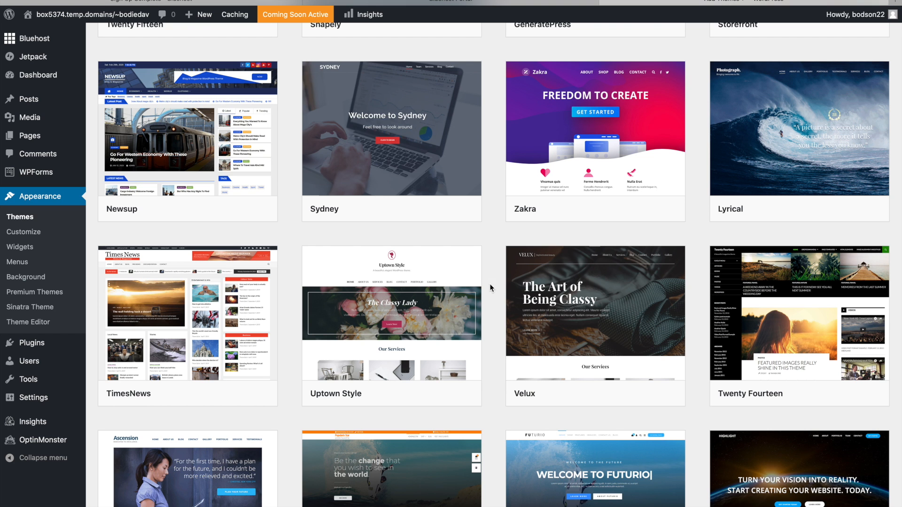
{"action": "mouse_move", "coordinate": [499, 249]}
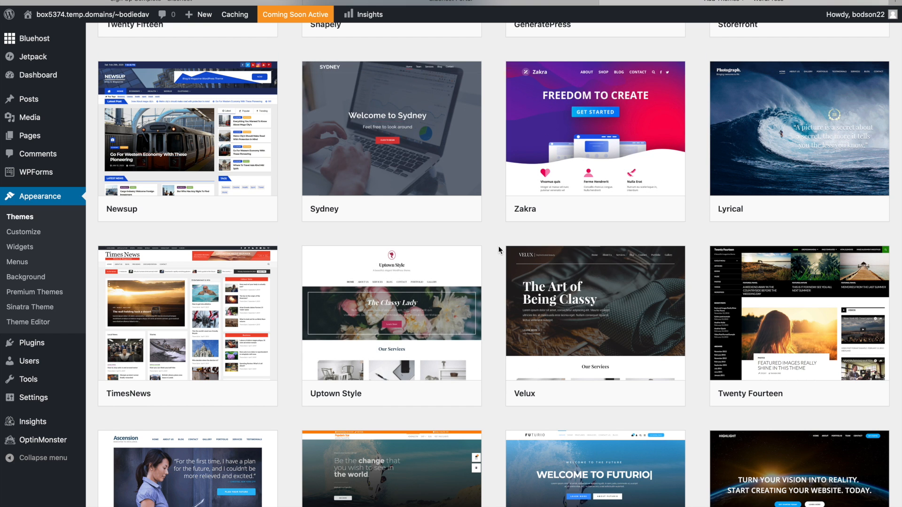
{"action": "scroll", "scroll_direction": "down", "scroll_amount": 3}
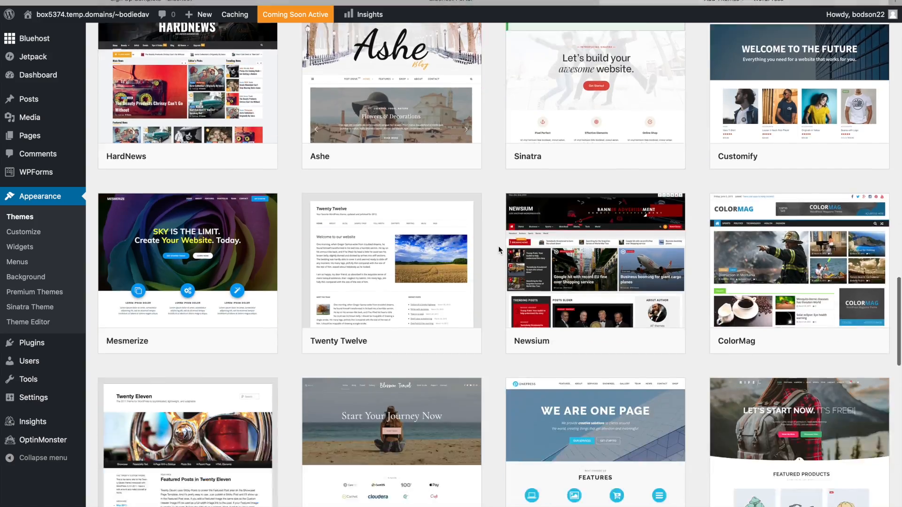
{"action": "scroll", "scroll_direction": "down", "scroll_amount": 3}
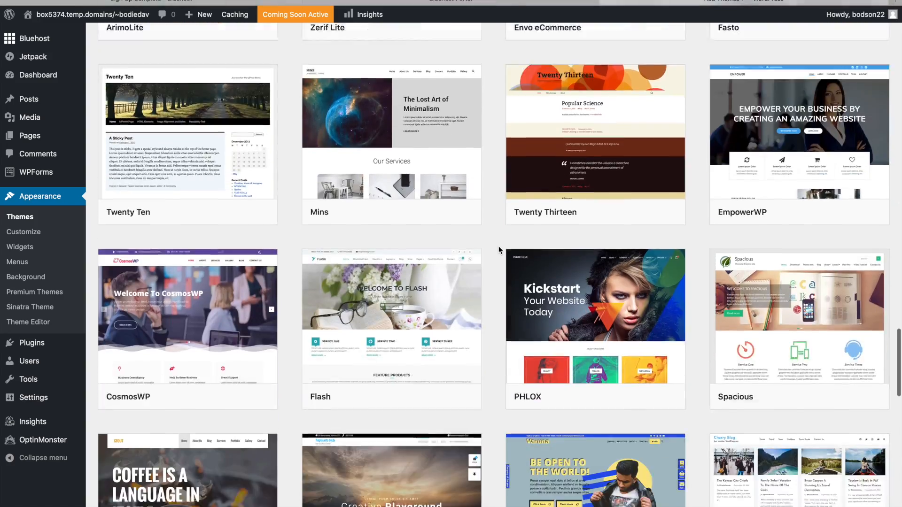
{"action": "scroll", "scroll_direction": "down", "scroll_amount": 3}
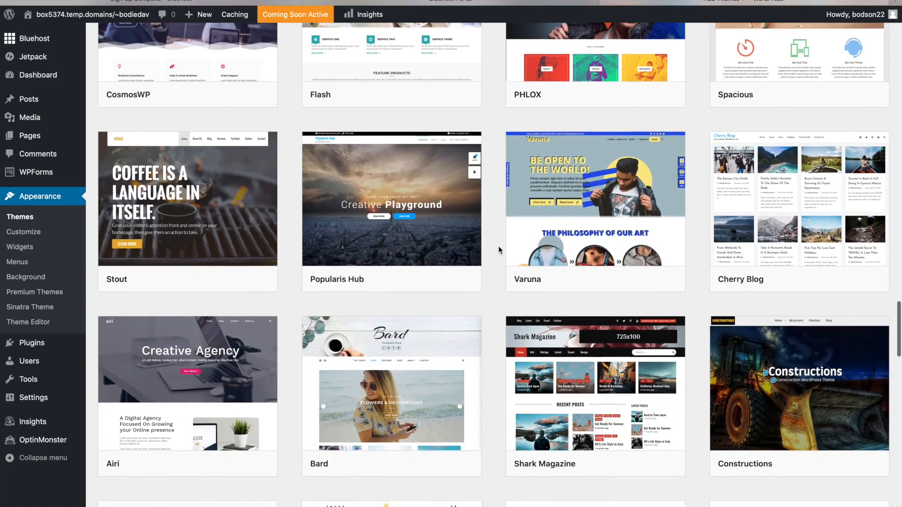